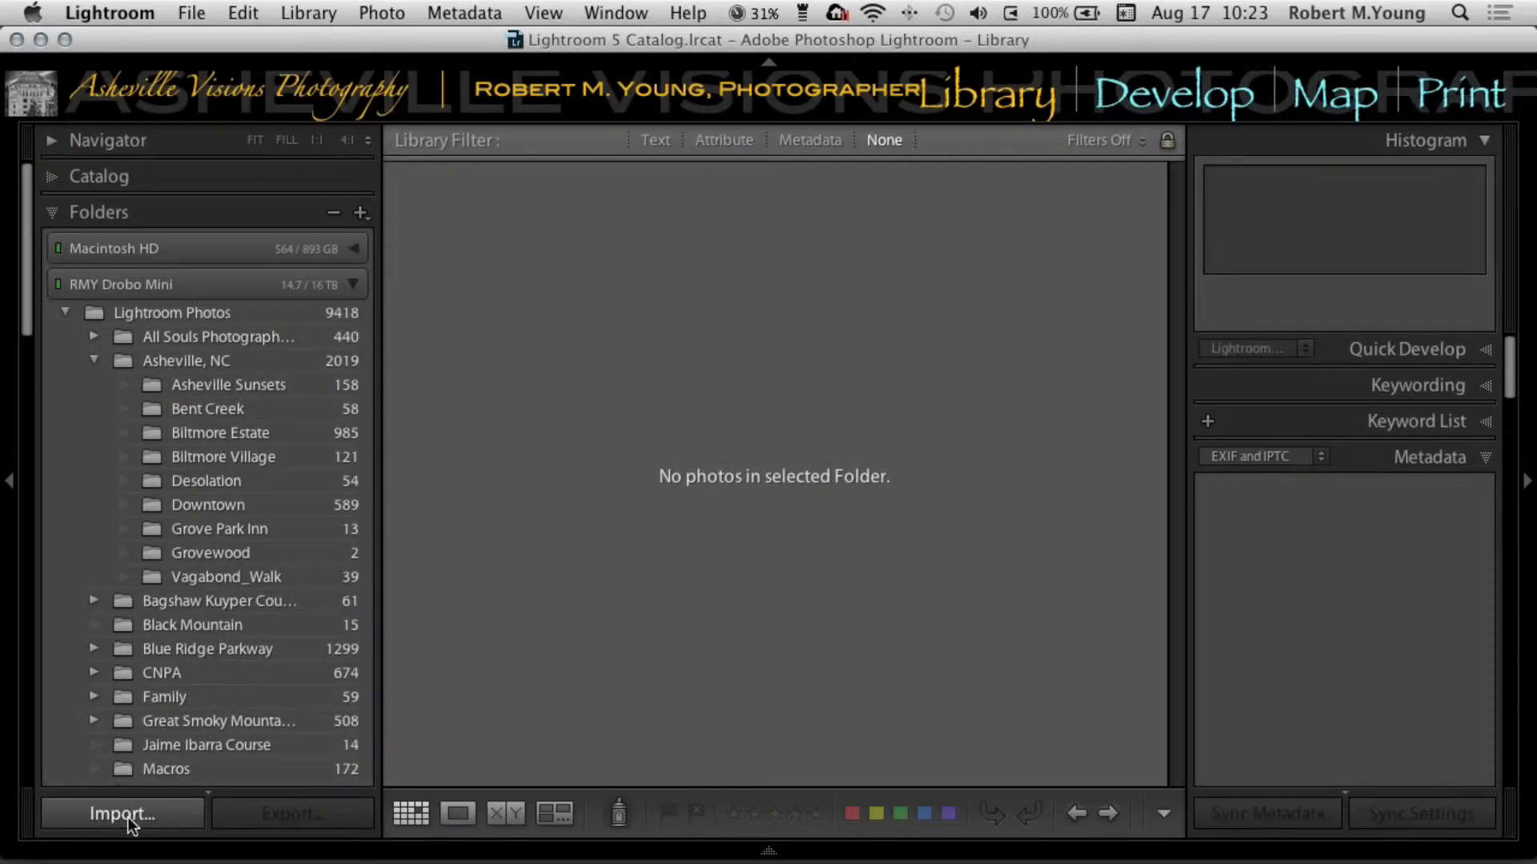
# - Start an import using the desktop Sample Photos for Workshop folder, showing 25 photos
pyautogui.click(122, 813)
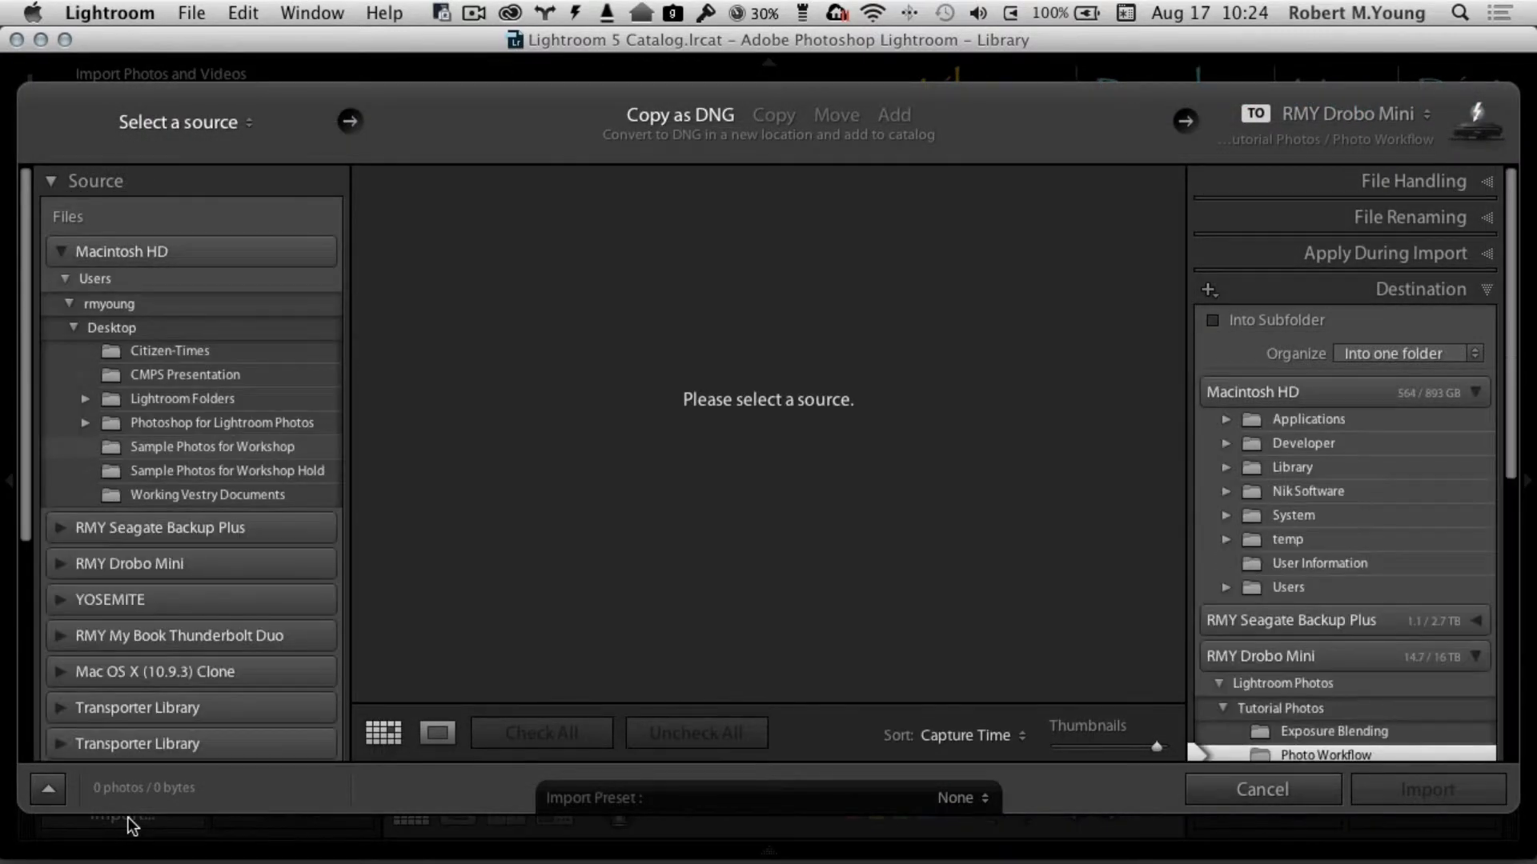
pyautogui.click(112, 327)
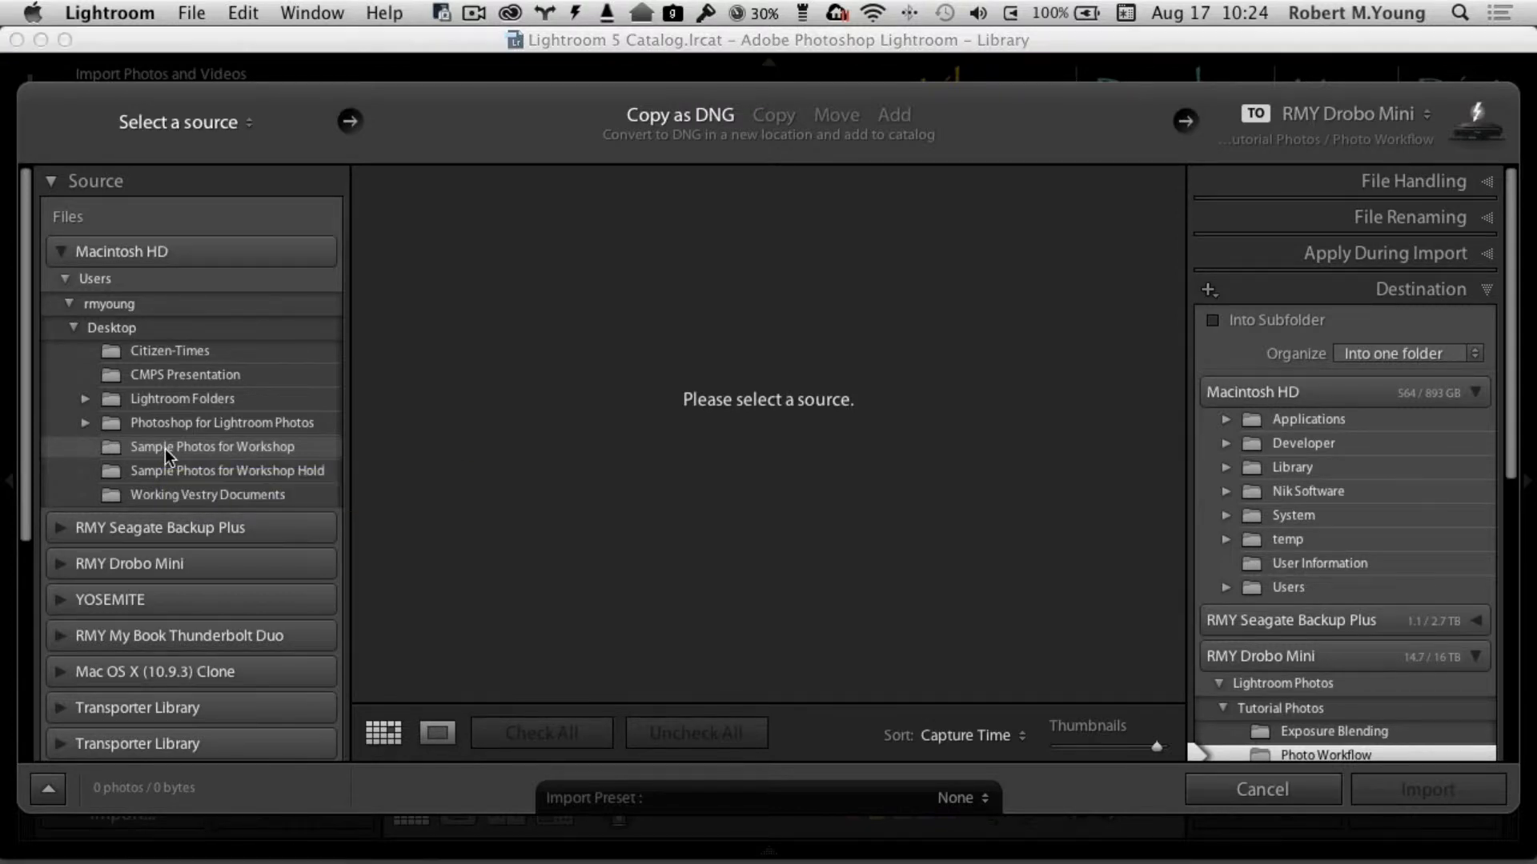
pyautogui.click(211, 446)
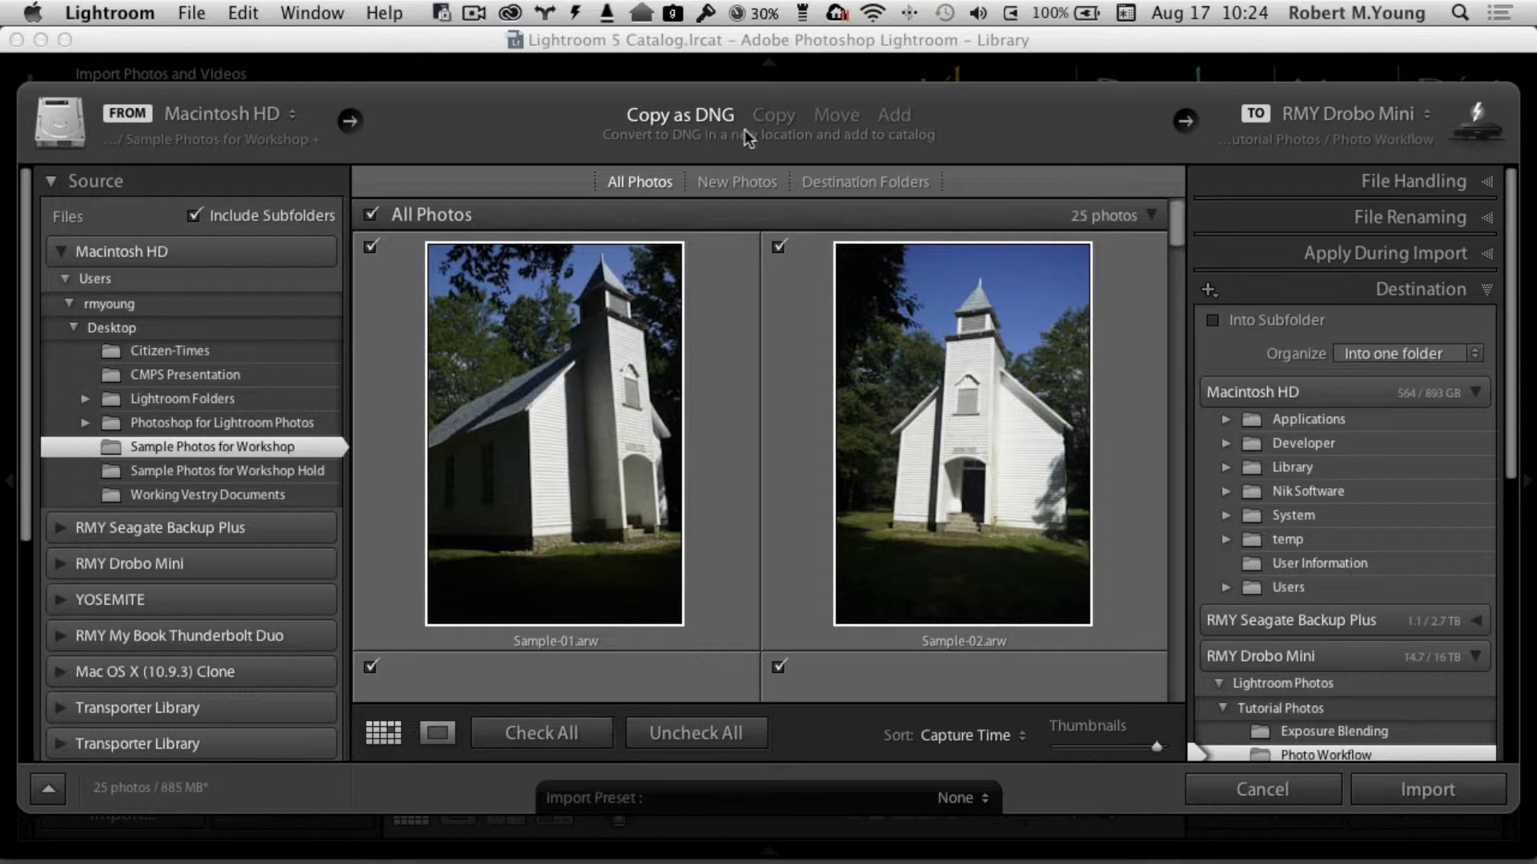
pyautogui.moveTo(1017, 115)
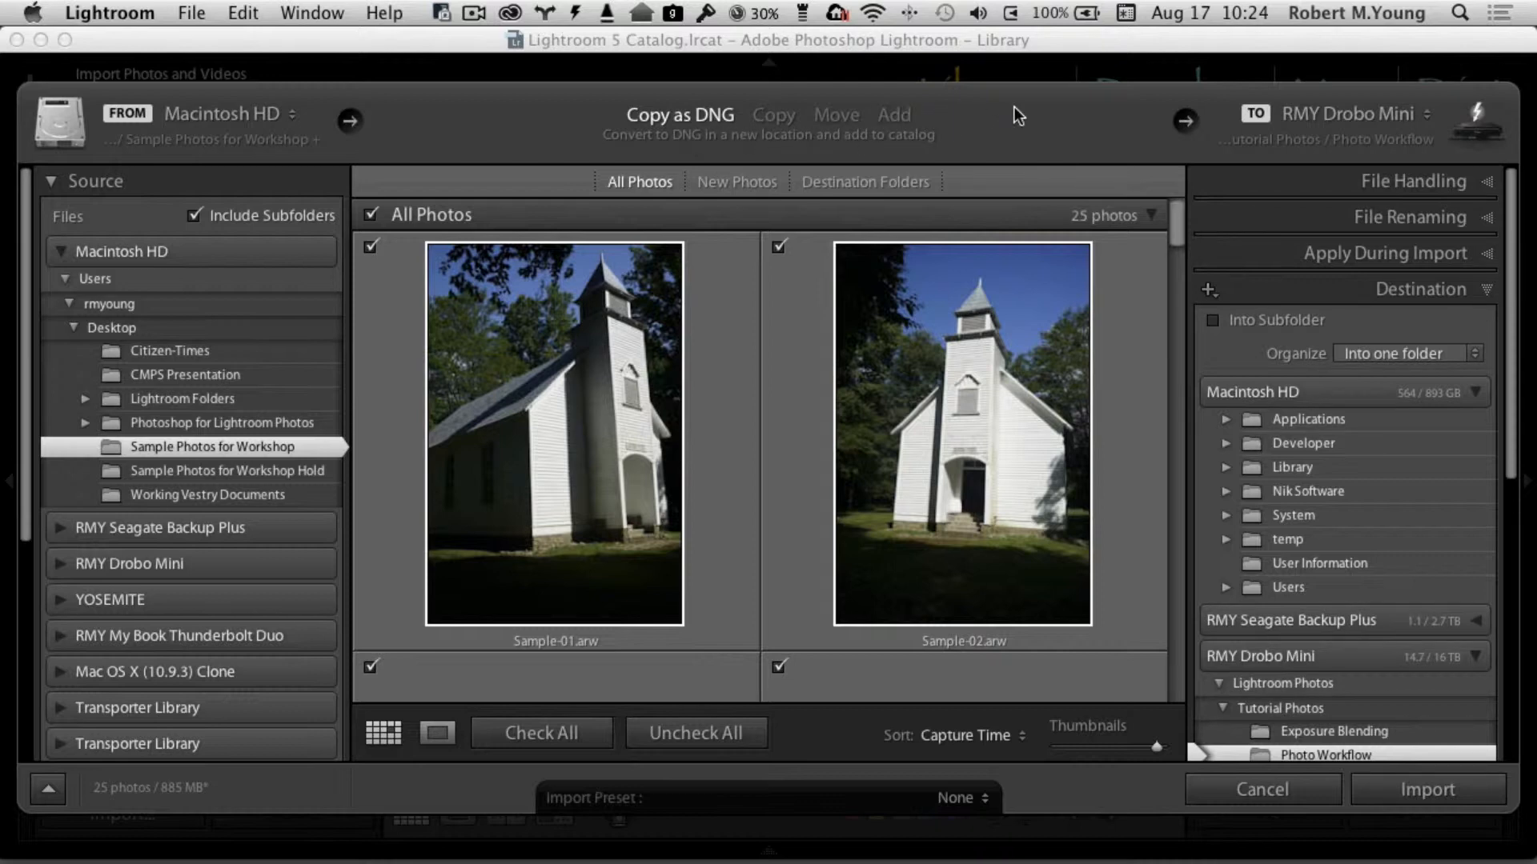
pyautogui.moveTo(1485, 187)
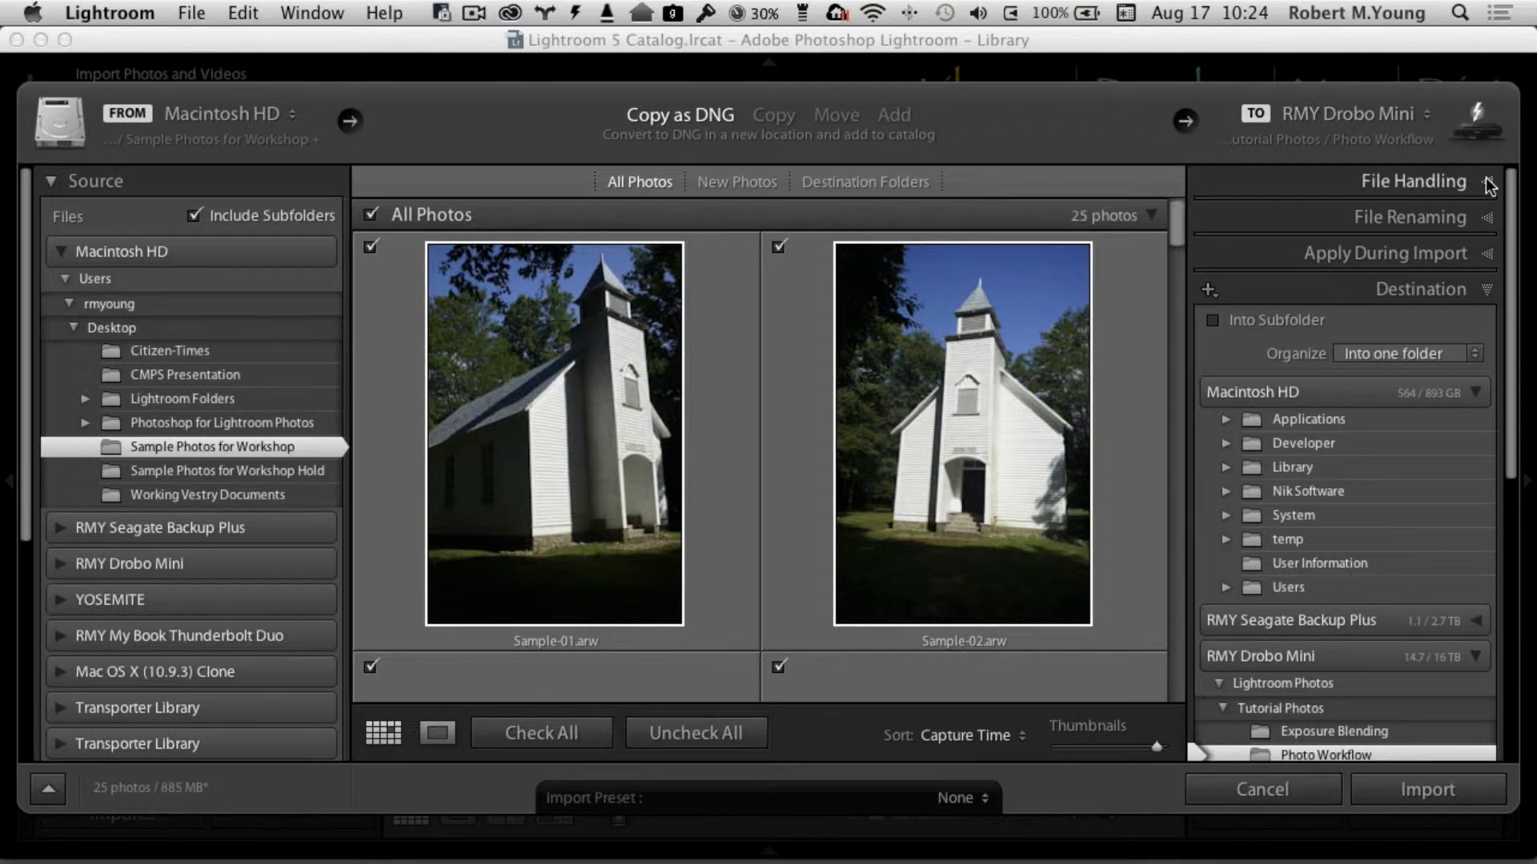
# - Expand the import's File Handling panel to review previews, duplicates and backup options
pyautogui.click(1484, 188)
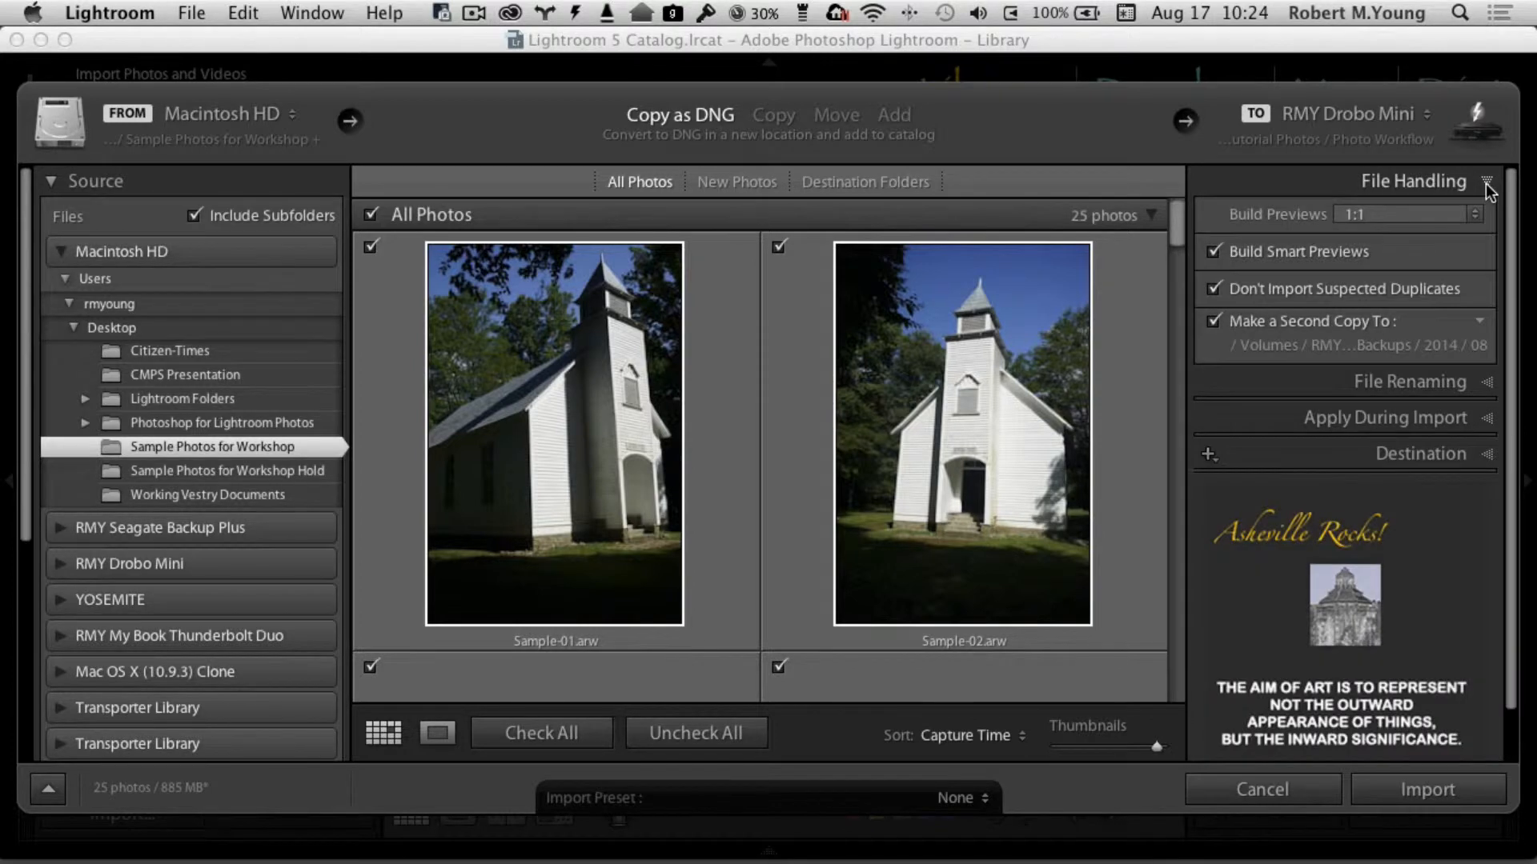
pyautogui.moveTo(1239, 269)
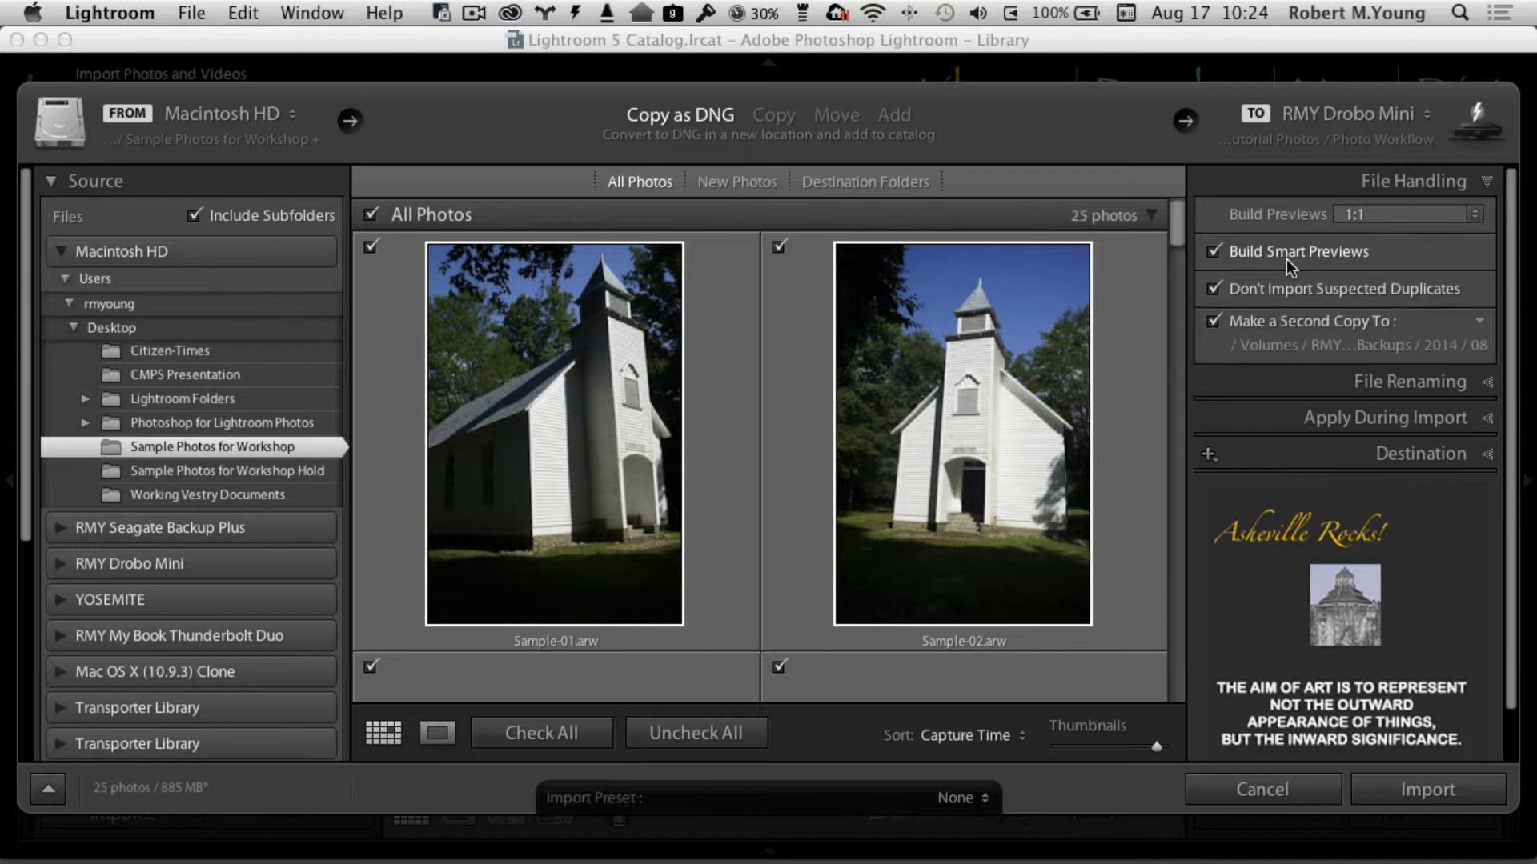
pyautogui.moveTo(1362, 283)
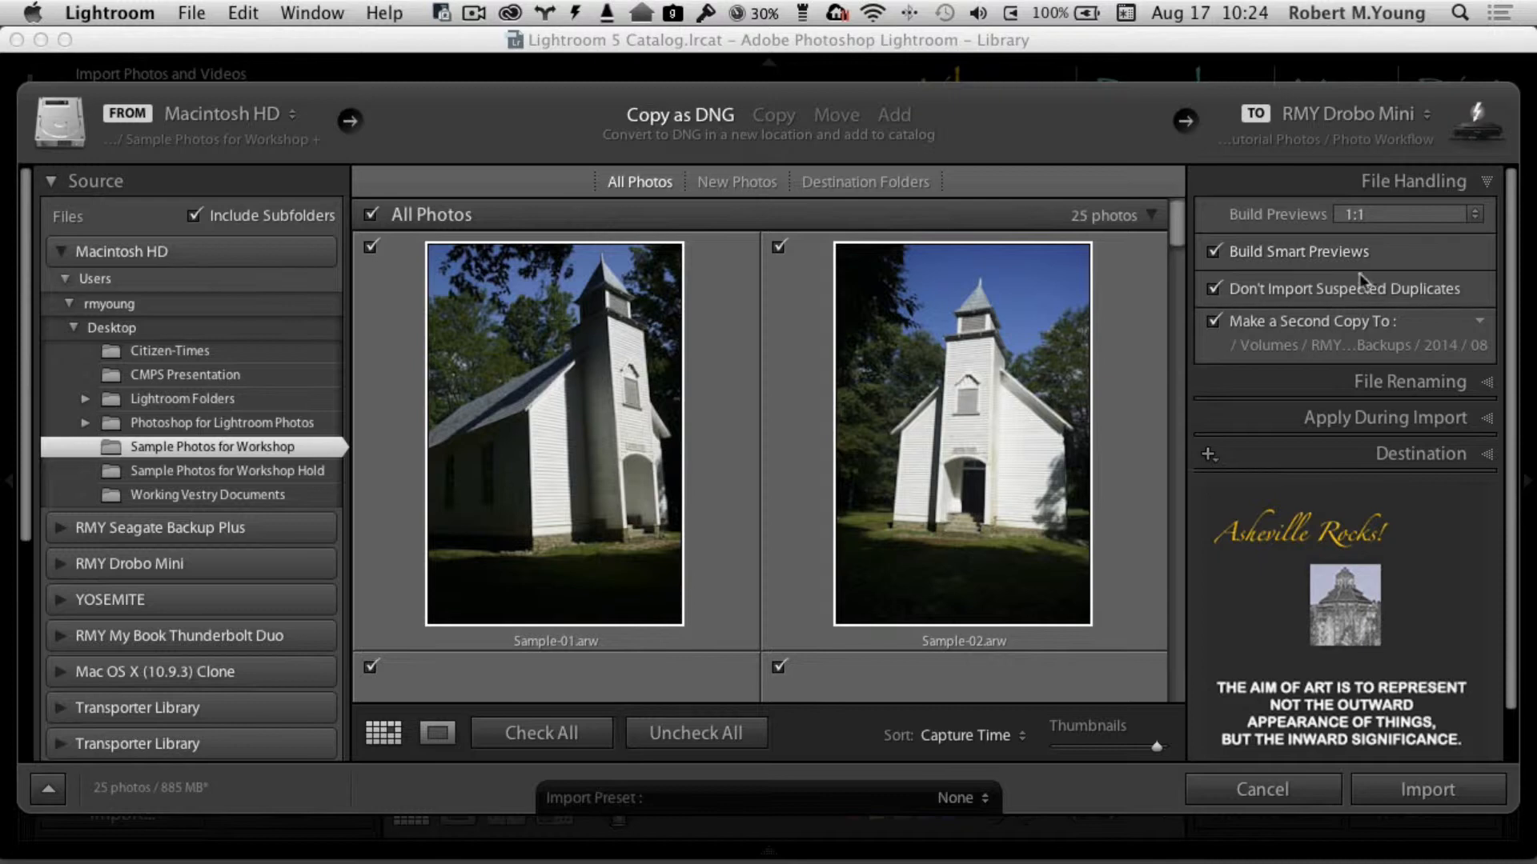
pyautogui.moveTo(1359, 311)
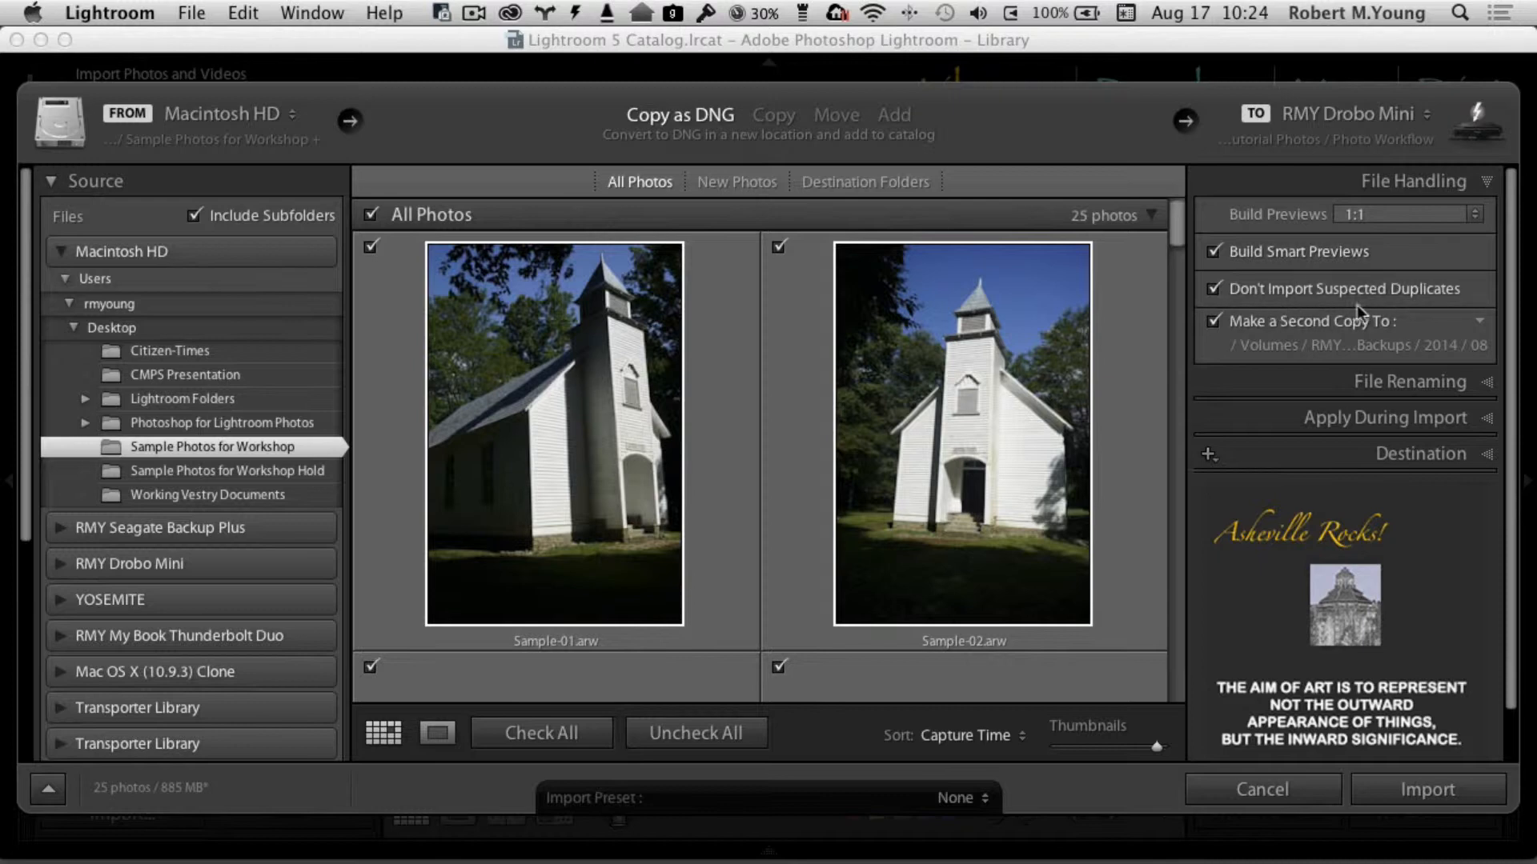
pyautogui.moveTo(1448, 311)
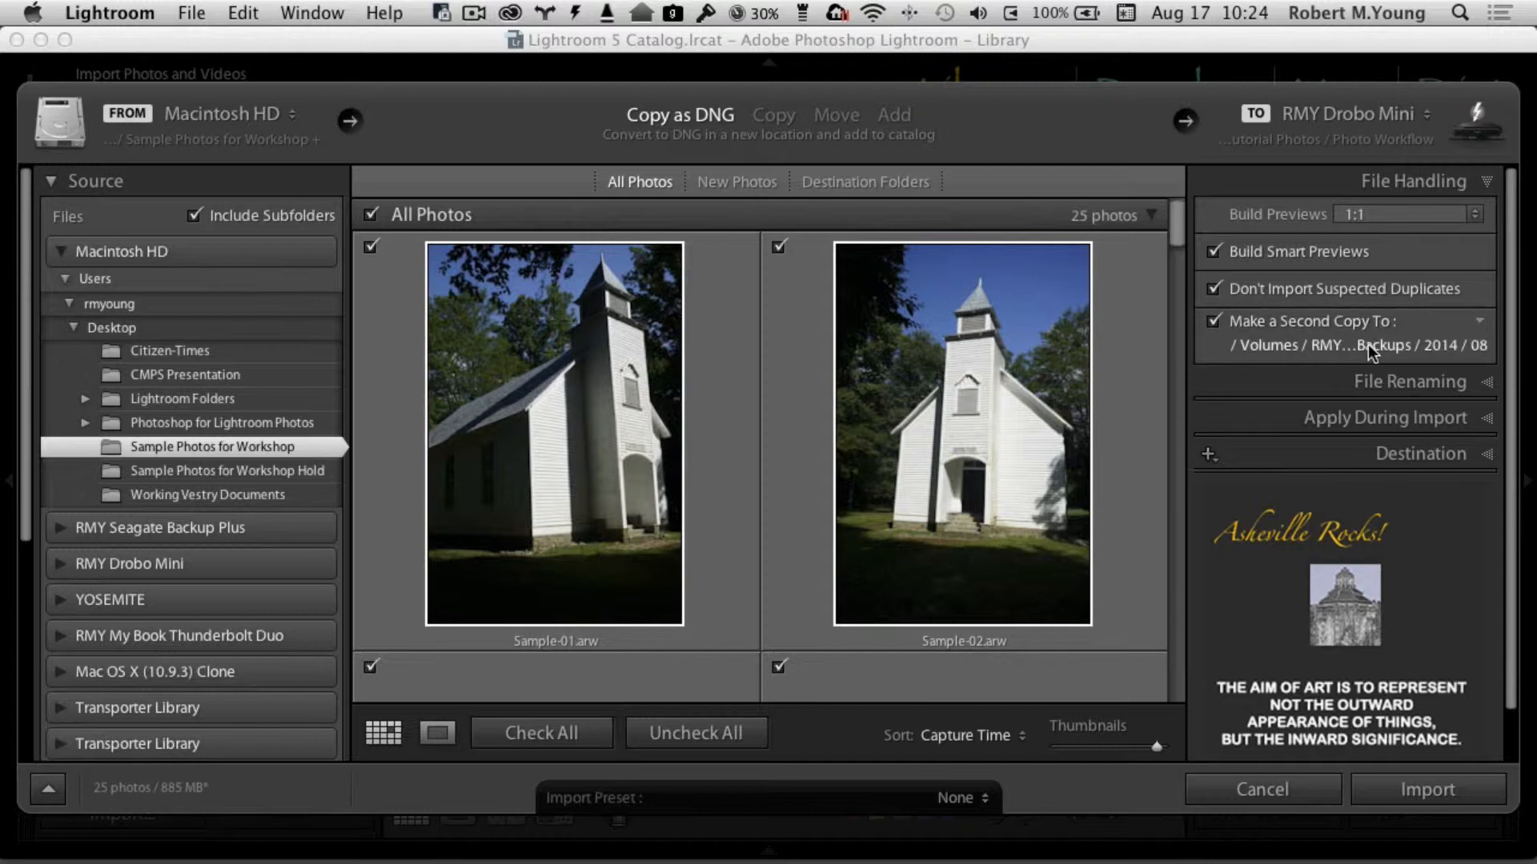
pyautogui.moveTo(1370, 368)
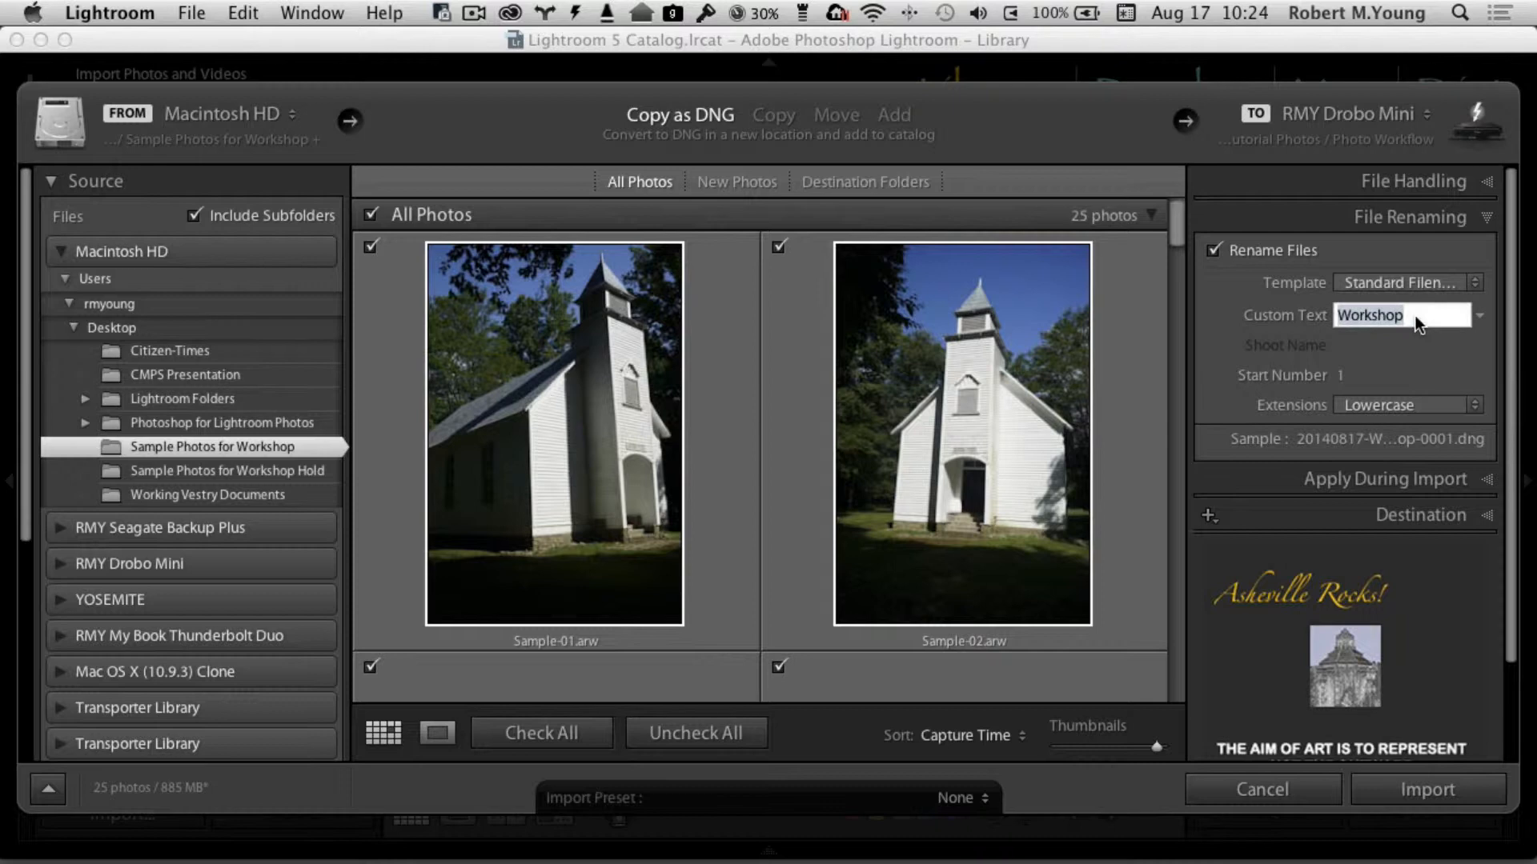
# - Commit 'Workshop' as the custom rename text, giving names like 20140817-Workshop-0001.dng
pyautogui.press('BackSpace')
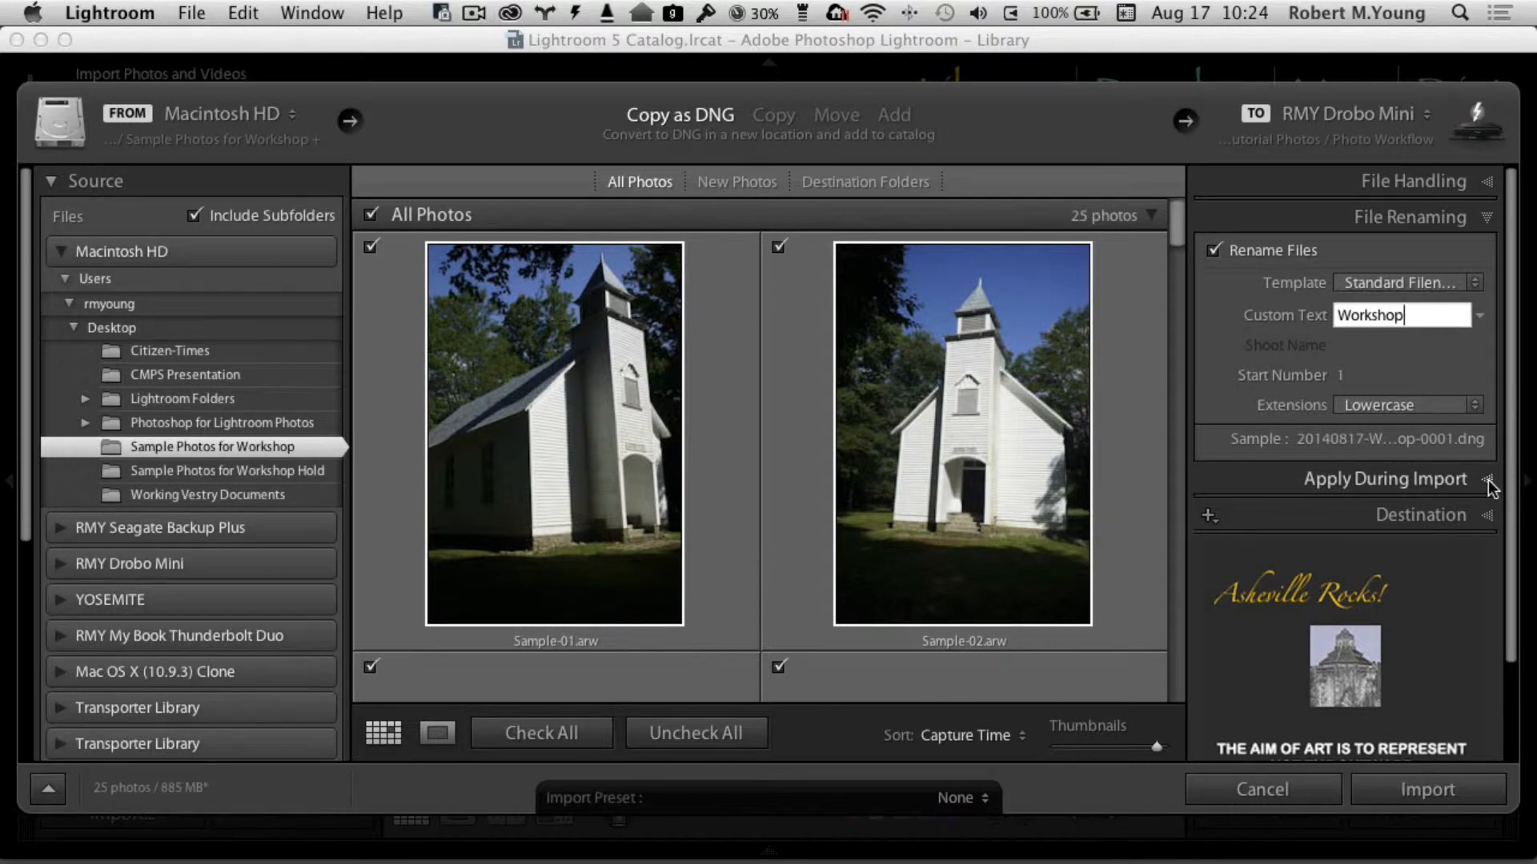
# - Apply the 00h - Import Sony Landscape preset and Asheville Visions Photography Copyright metadata
pyautogui.click(1490, 217)
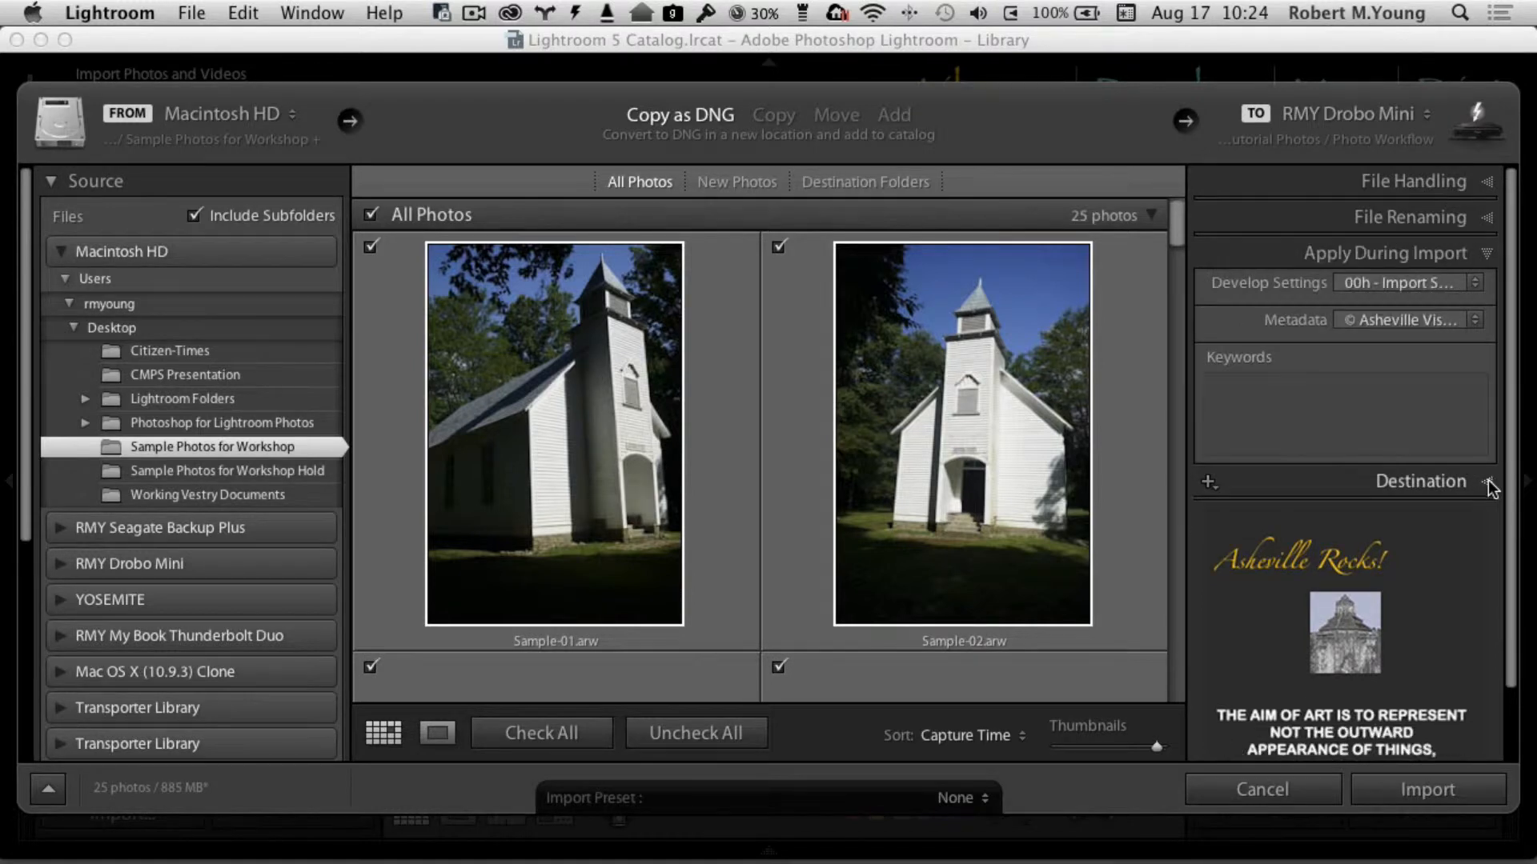
pyautogui.moveTo(1463, 319)
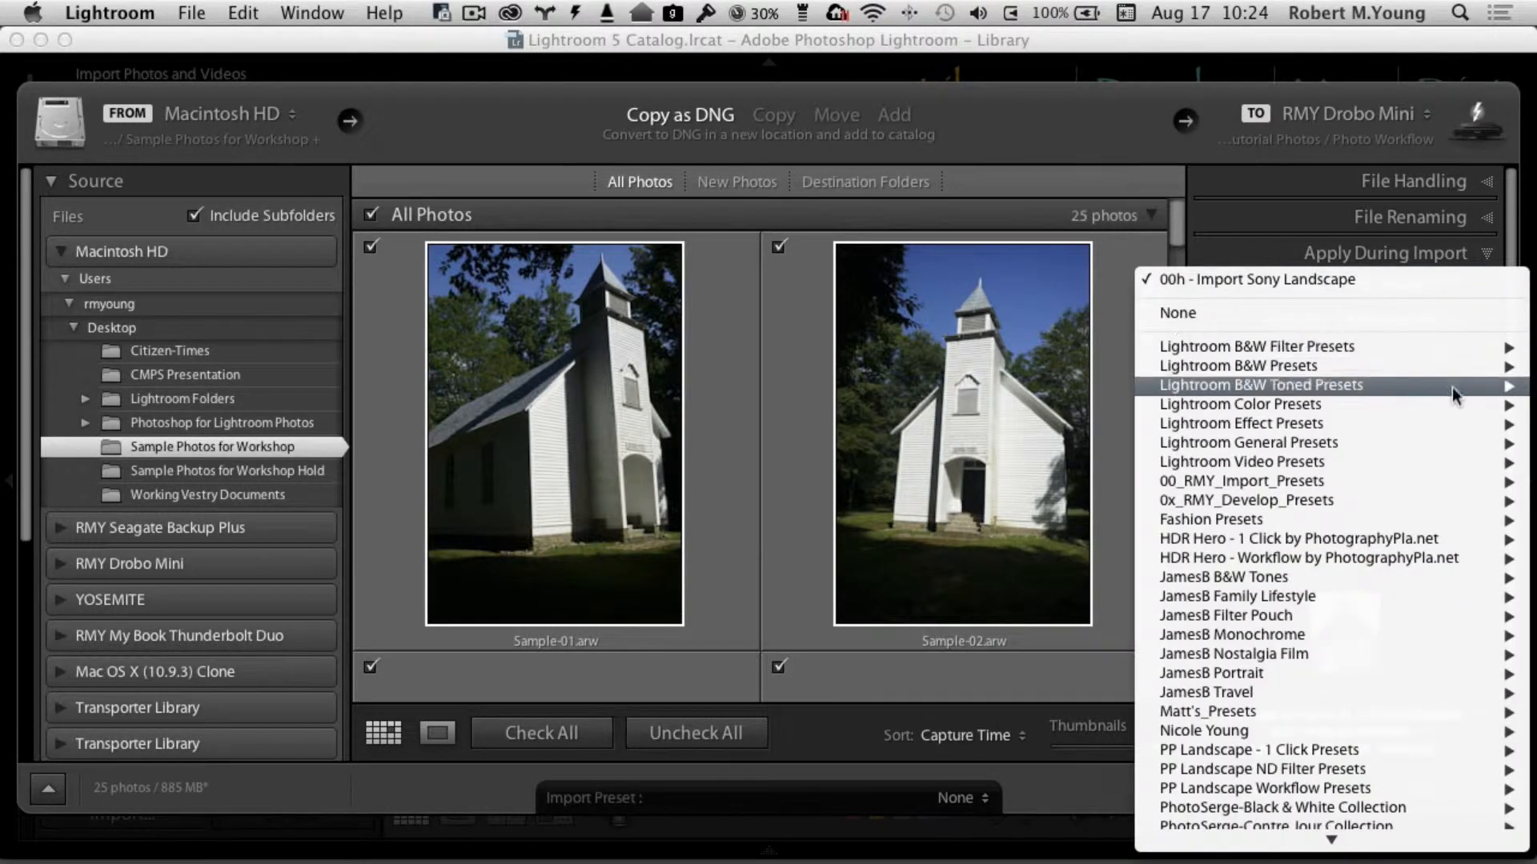
pyautogui.moveTo(1240, 480)
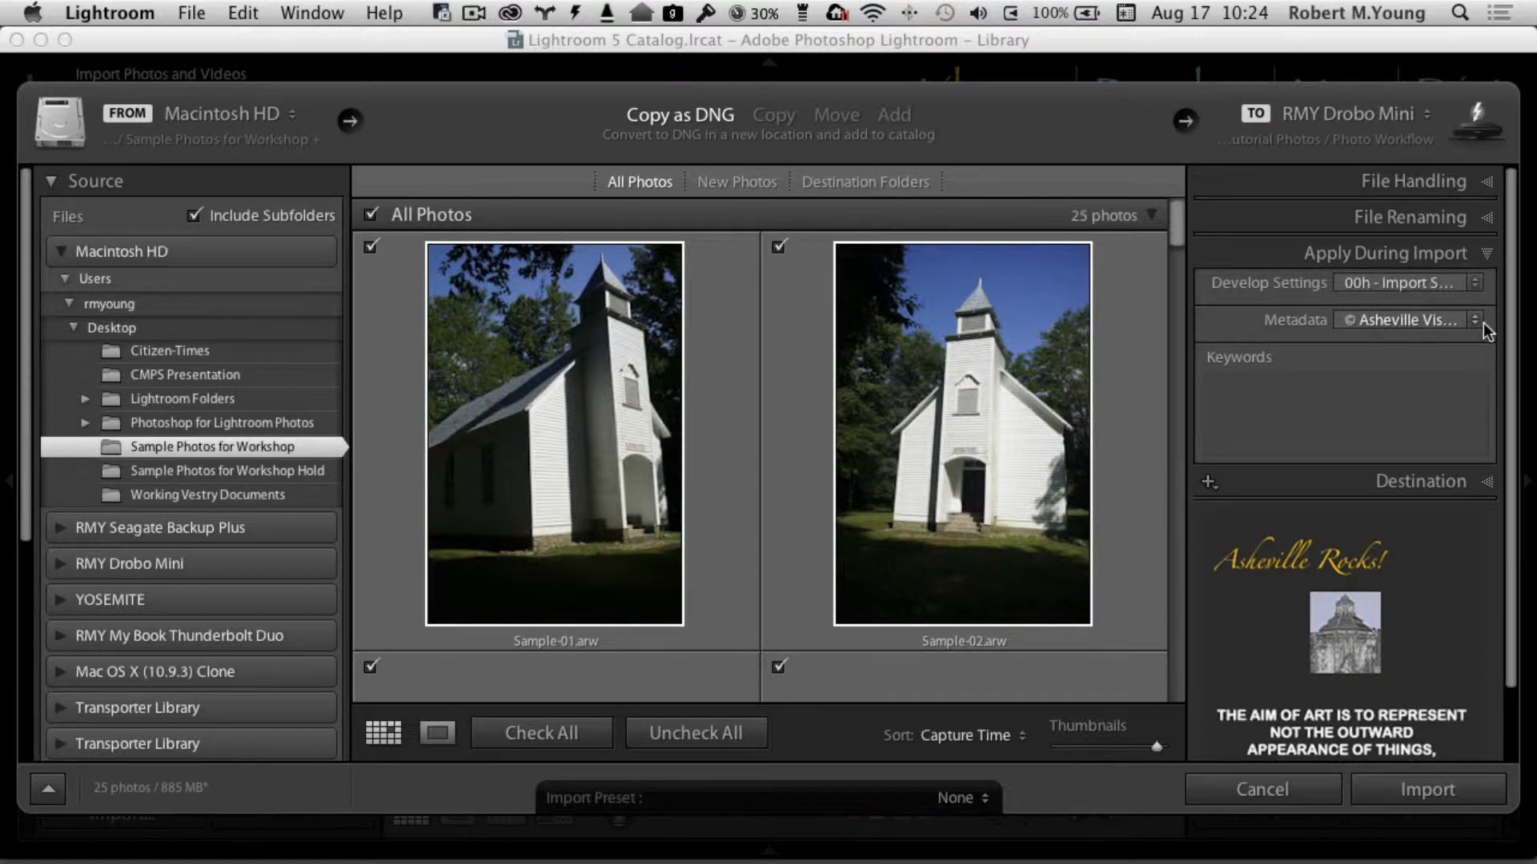
pyautogui.click(1403, 319)
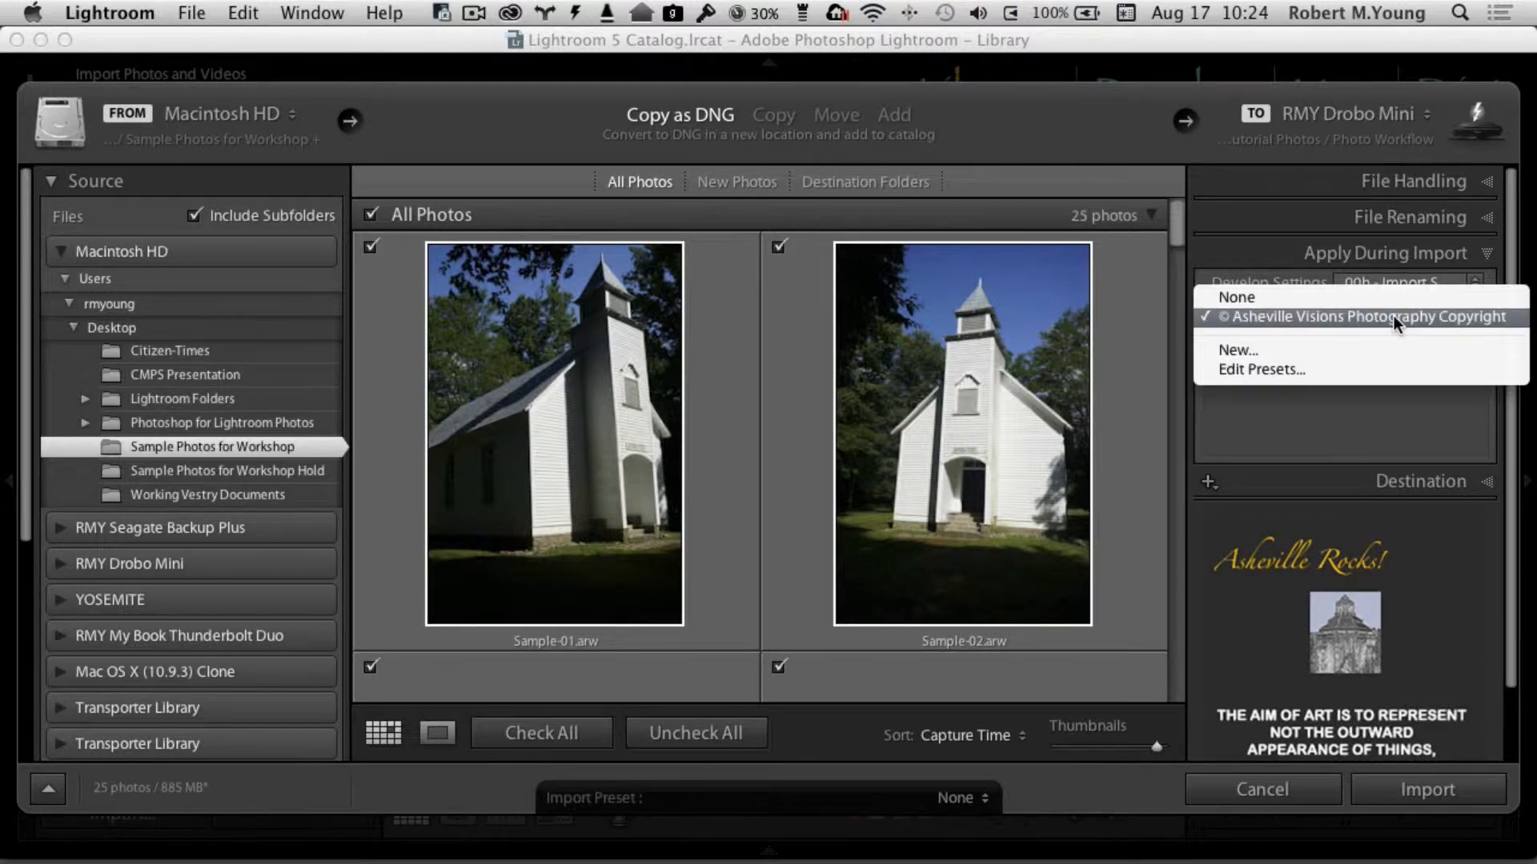
pyautogui.click(1357, 316)
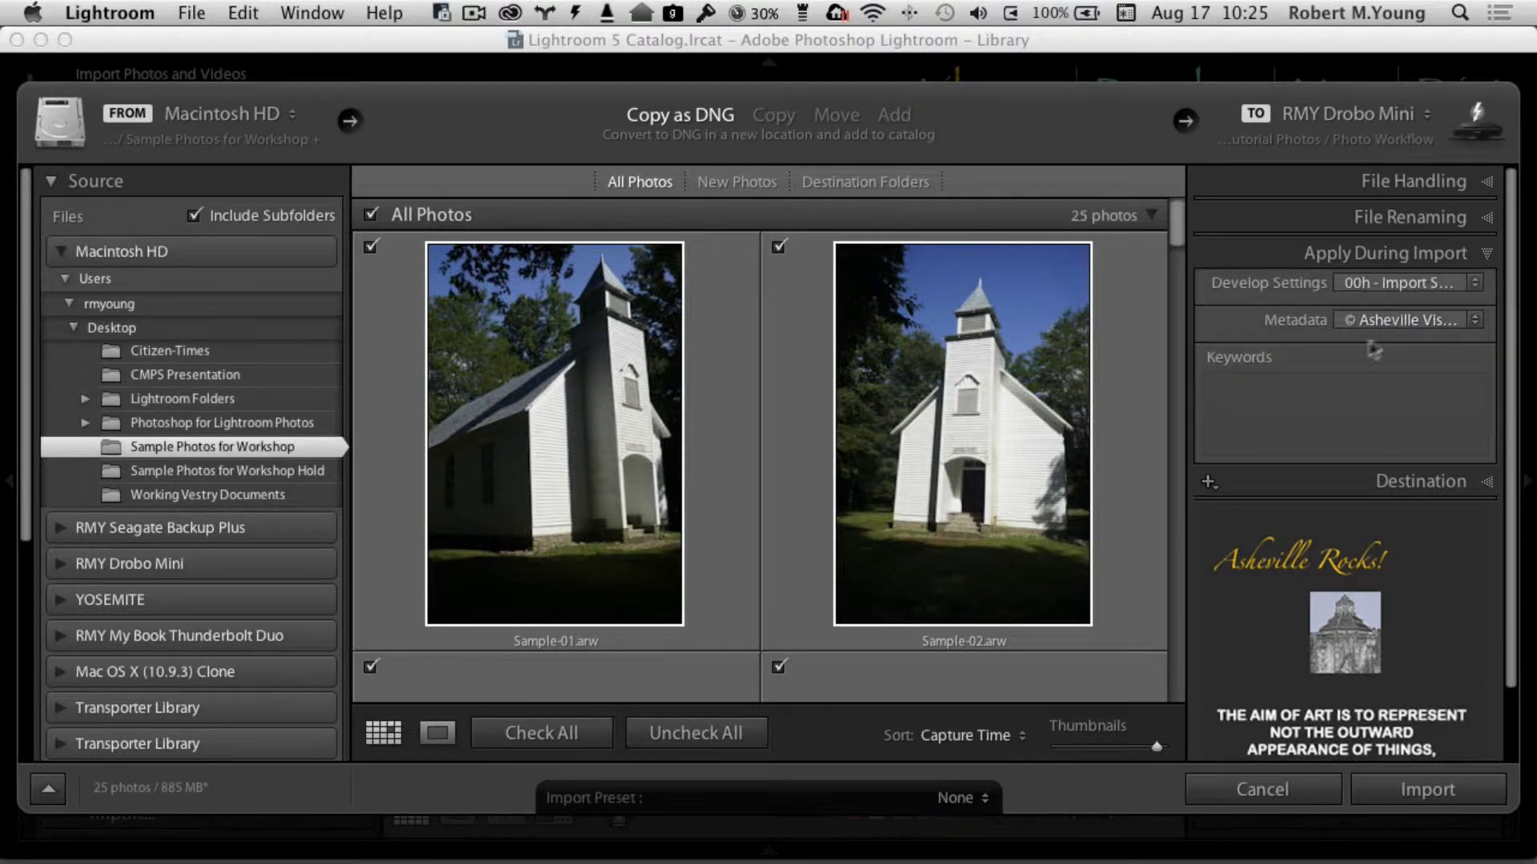
# - Enter import keywords Cataloochee Valley, Western North Carolina, and old settlement
pyautogui.click(1343, 383)
pyautogui.write('"Cataloochee Valley",')
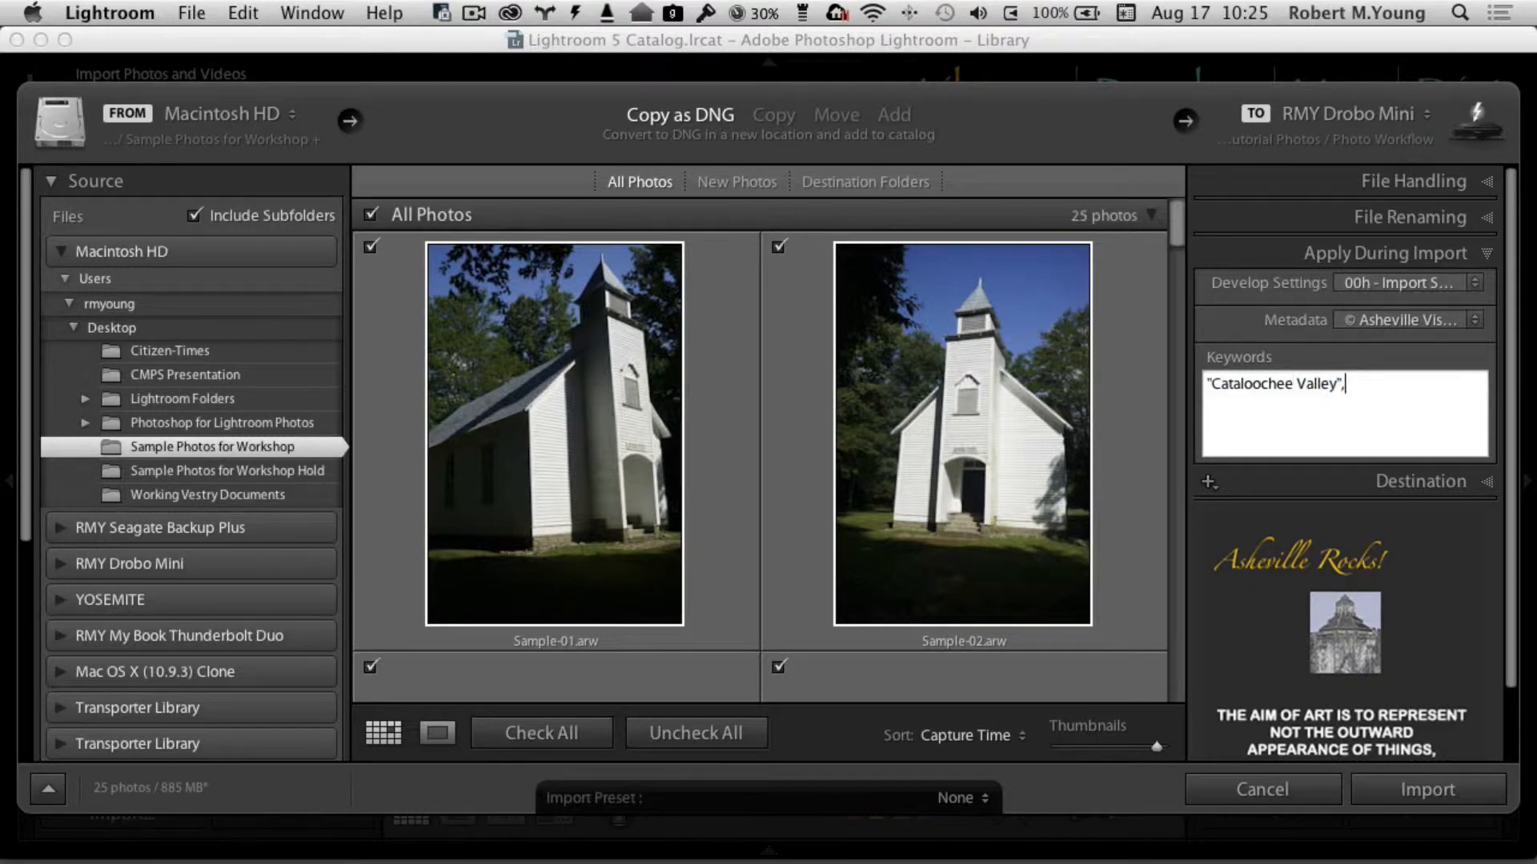
pyautogui.write('"Western')
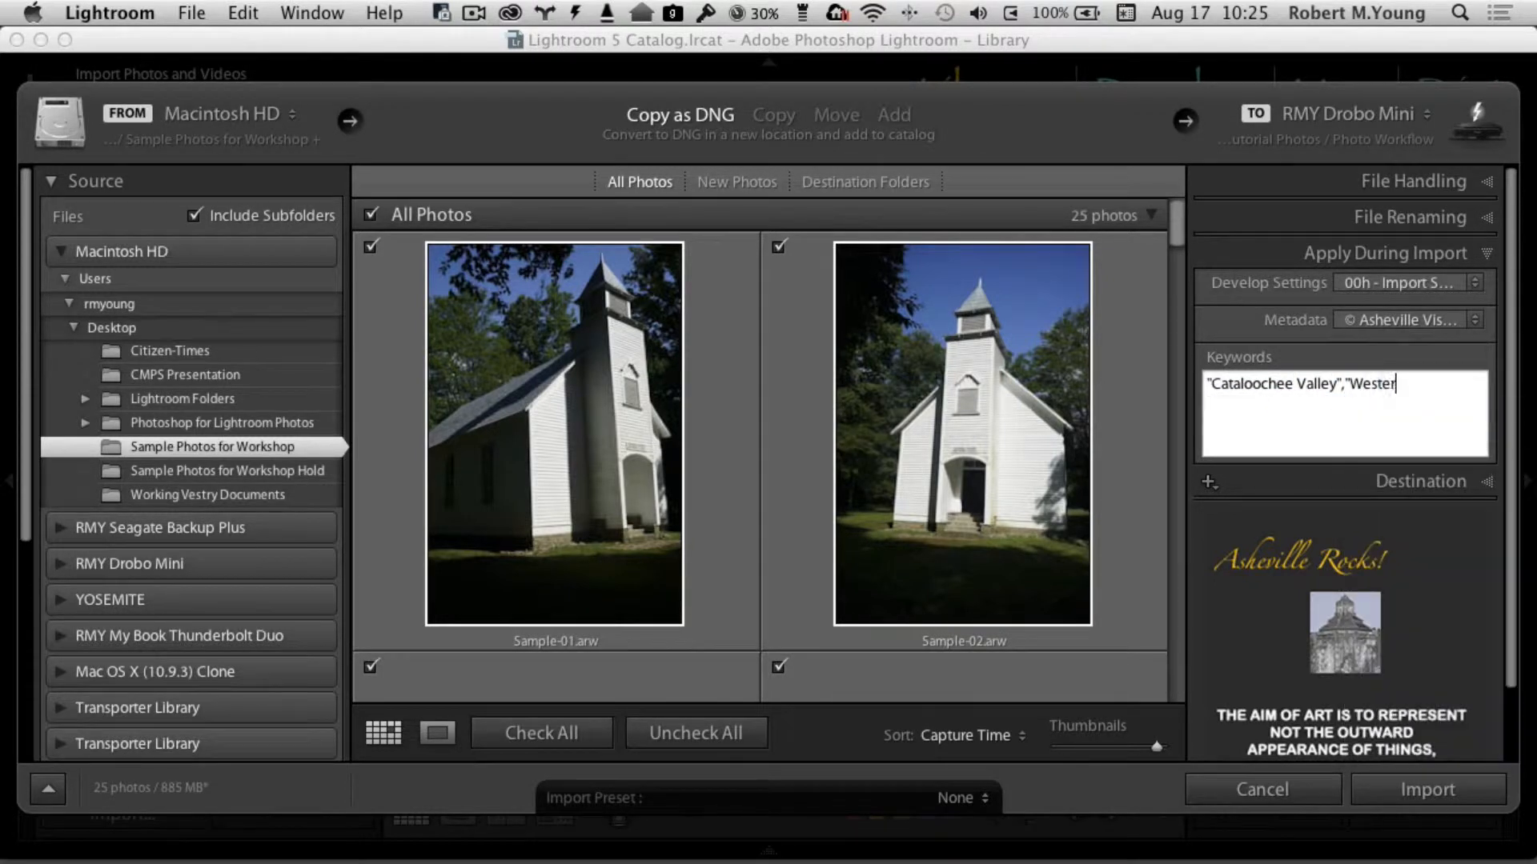
pyautogui.write('Western North Carolina","')
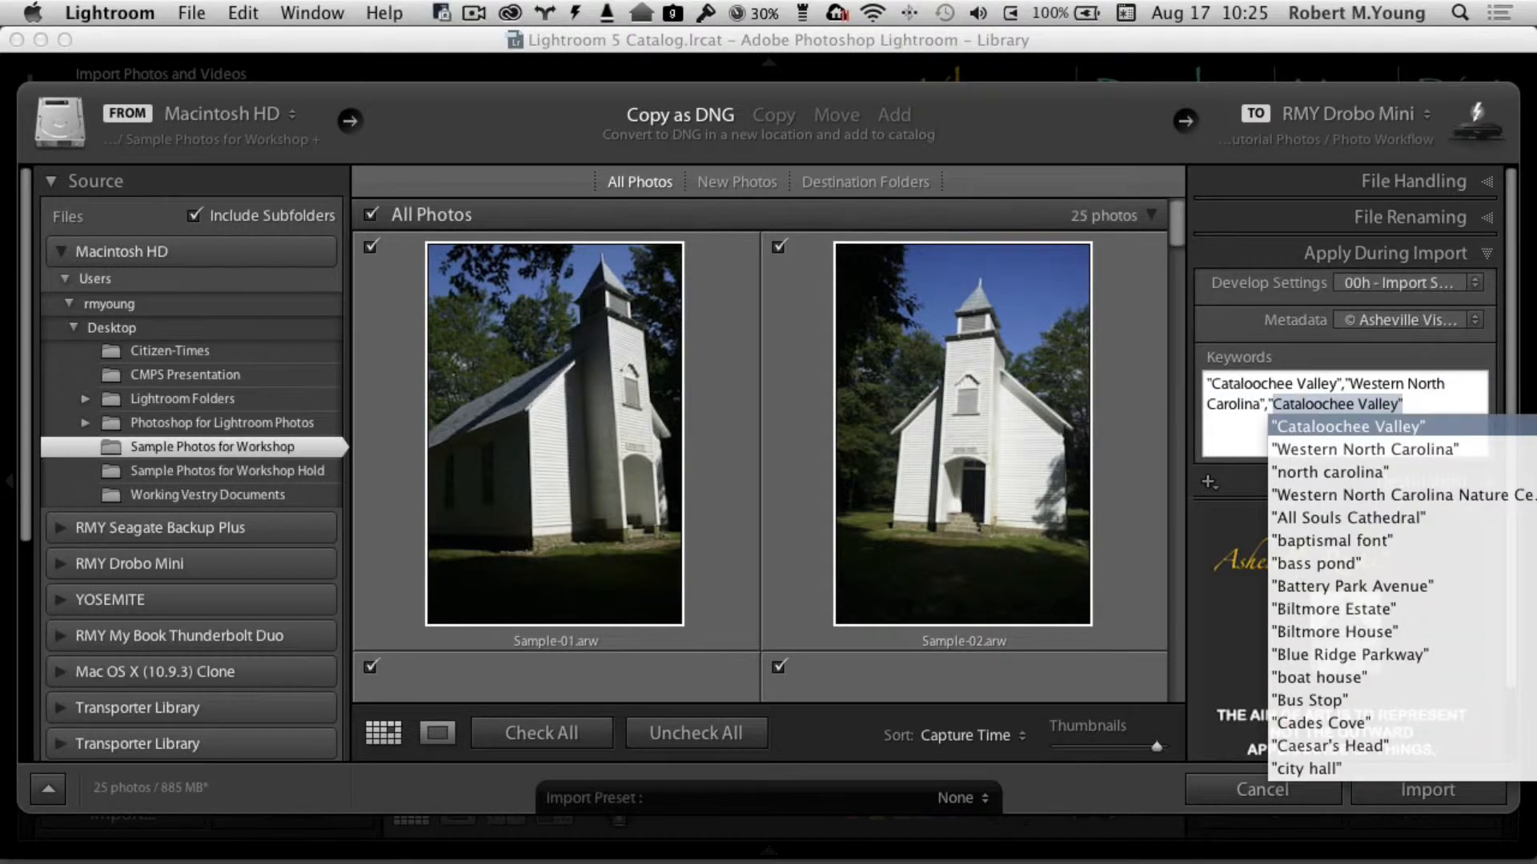
pyautogui.write('o')
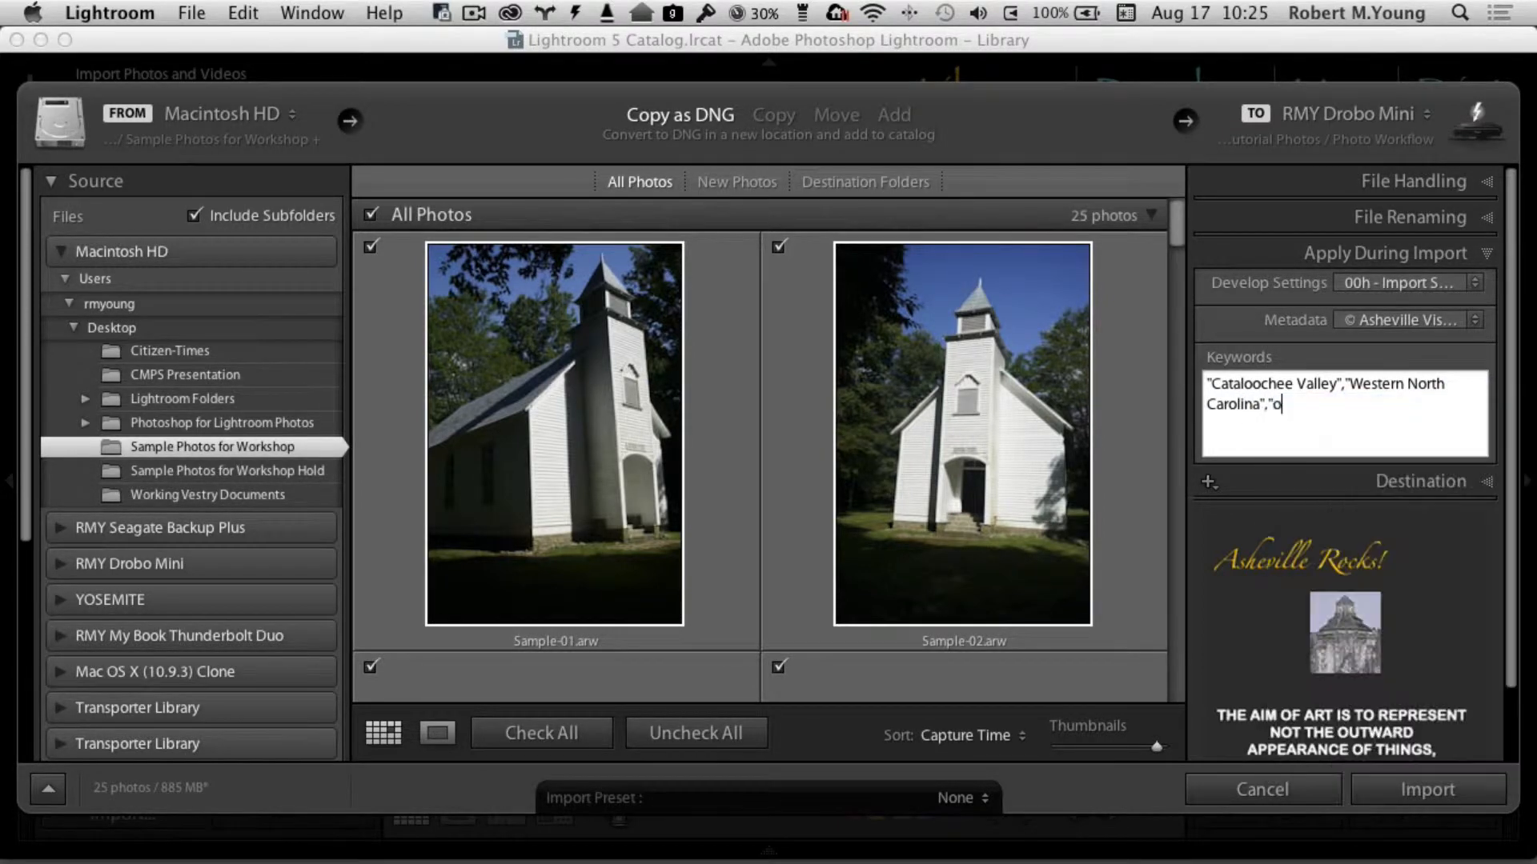
pyautogui.write('ld set')
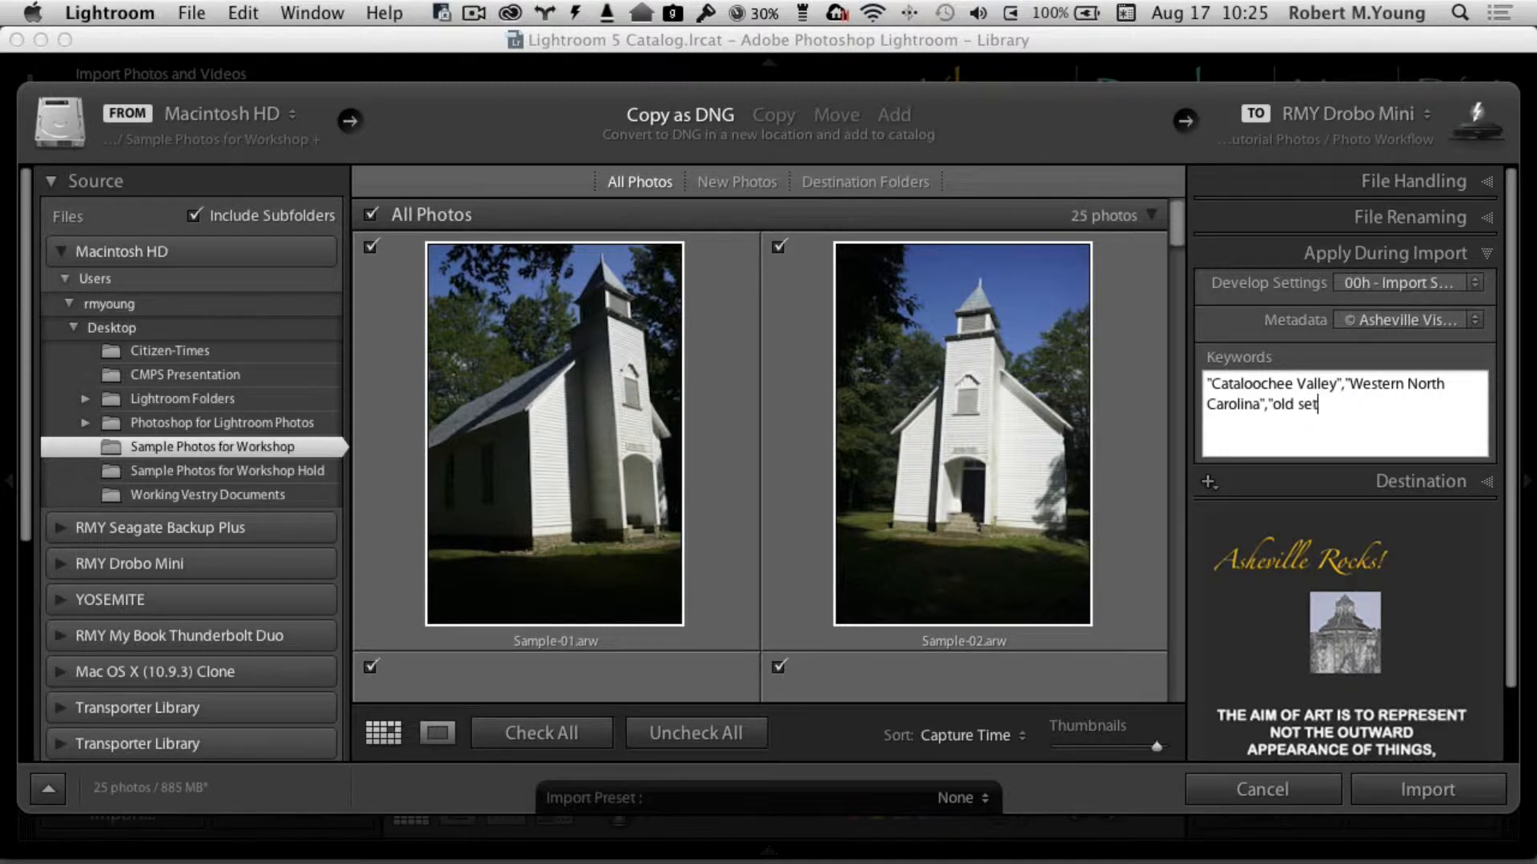
pyautogui.write('tlemen')
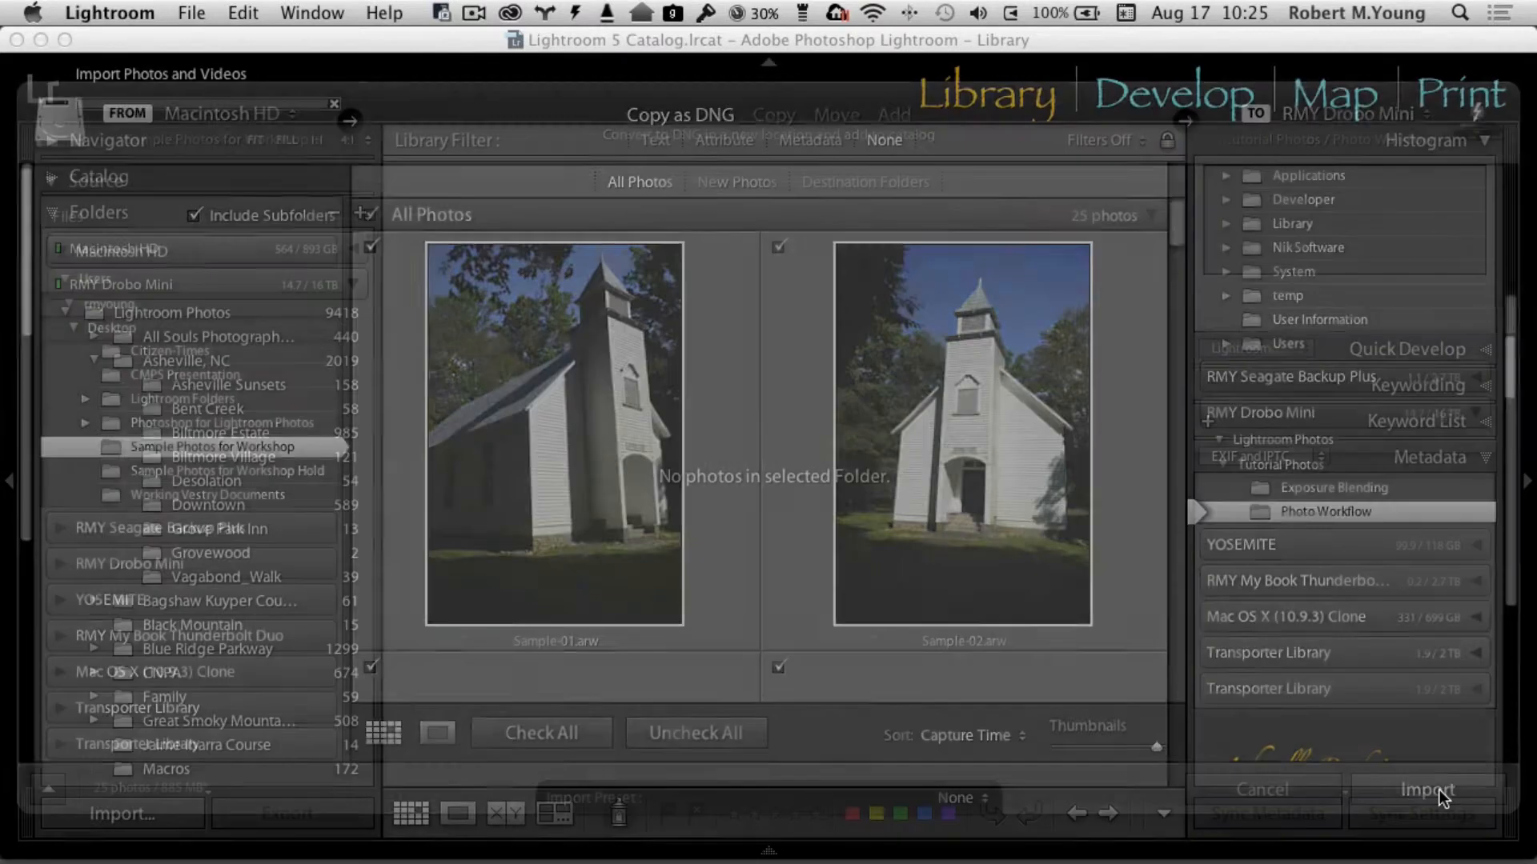
# - Import the 25 photos into Photo Workflow as renamed Workshop DNG files
pyautogui.click(1426, 790)
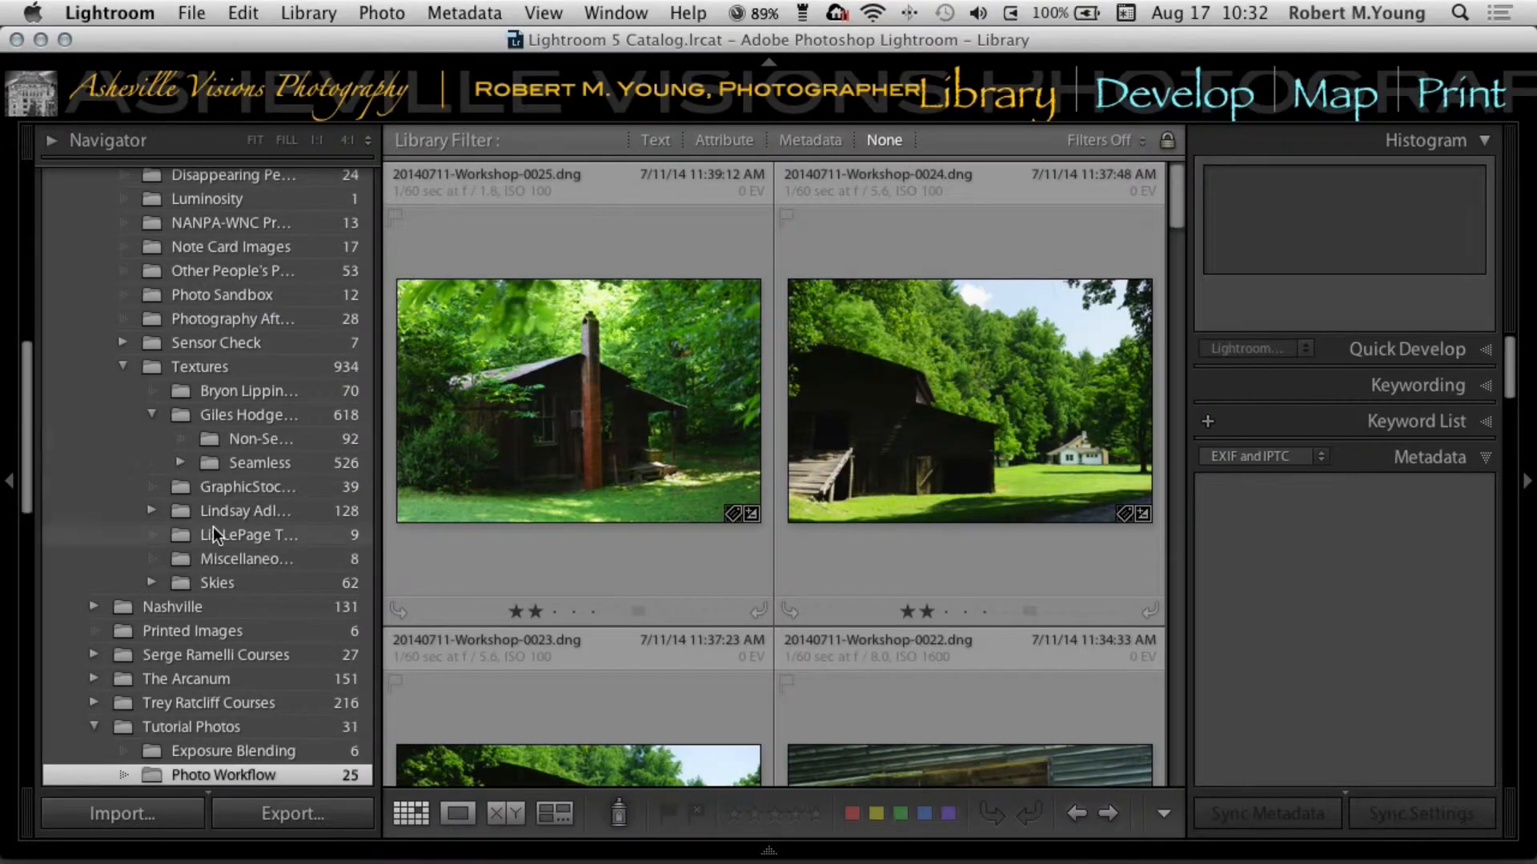
pyautogui.scroll(-3)
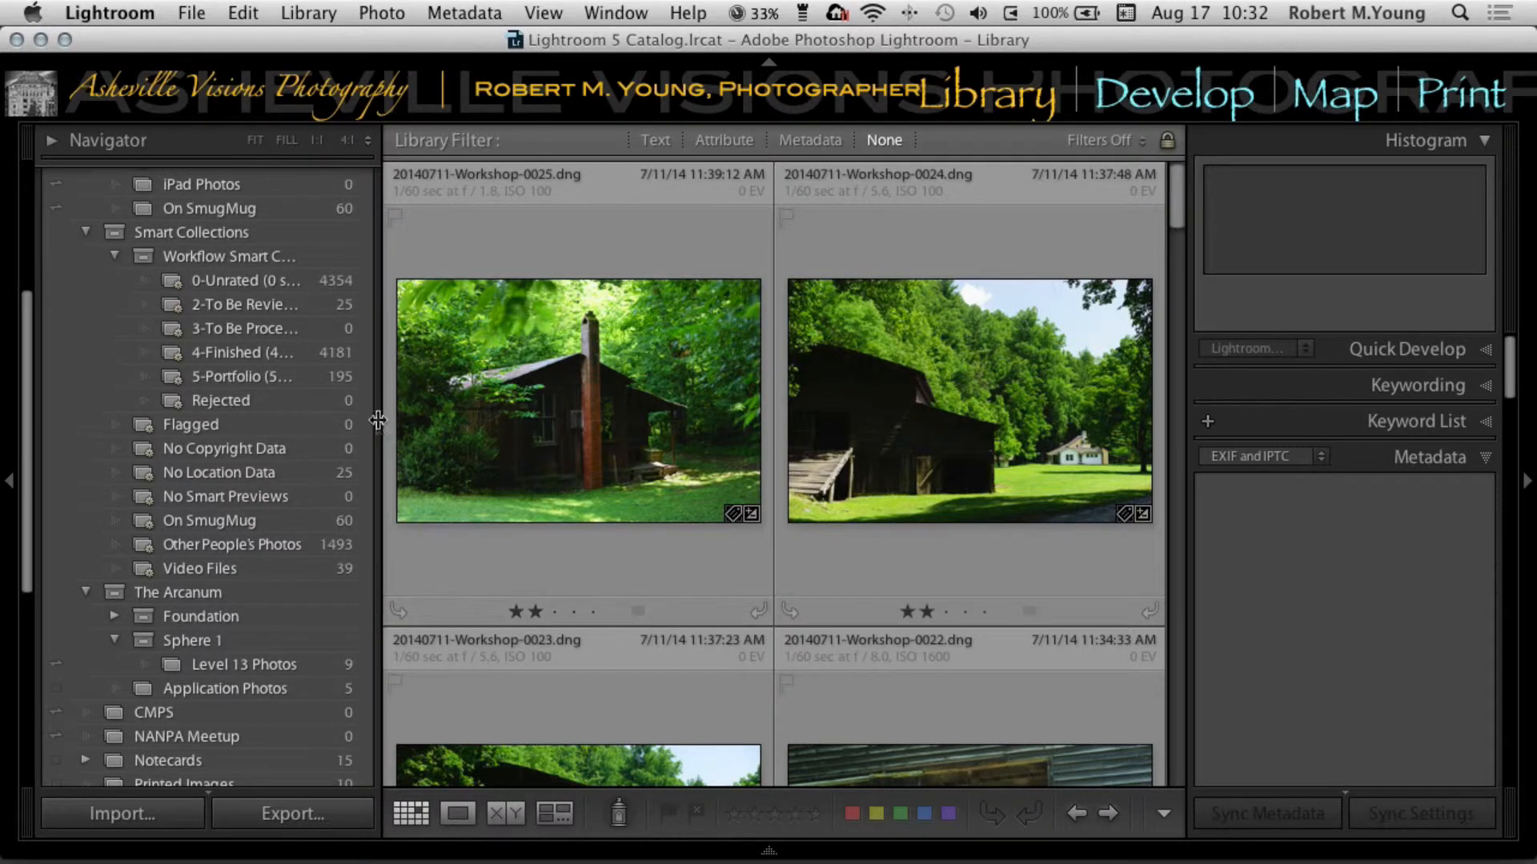
pyautogui.moveTo(382, 429)
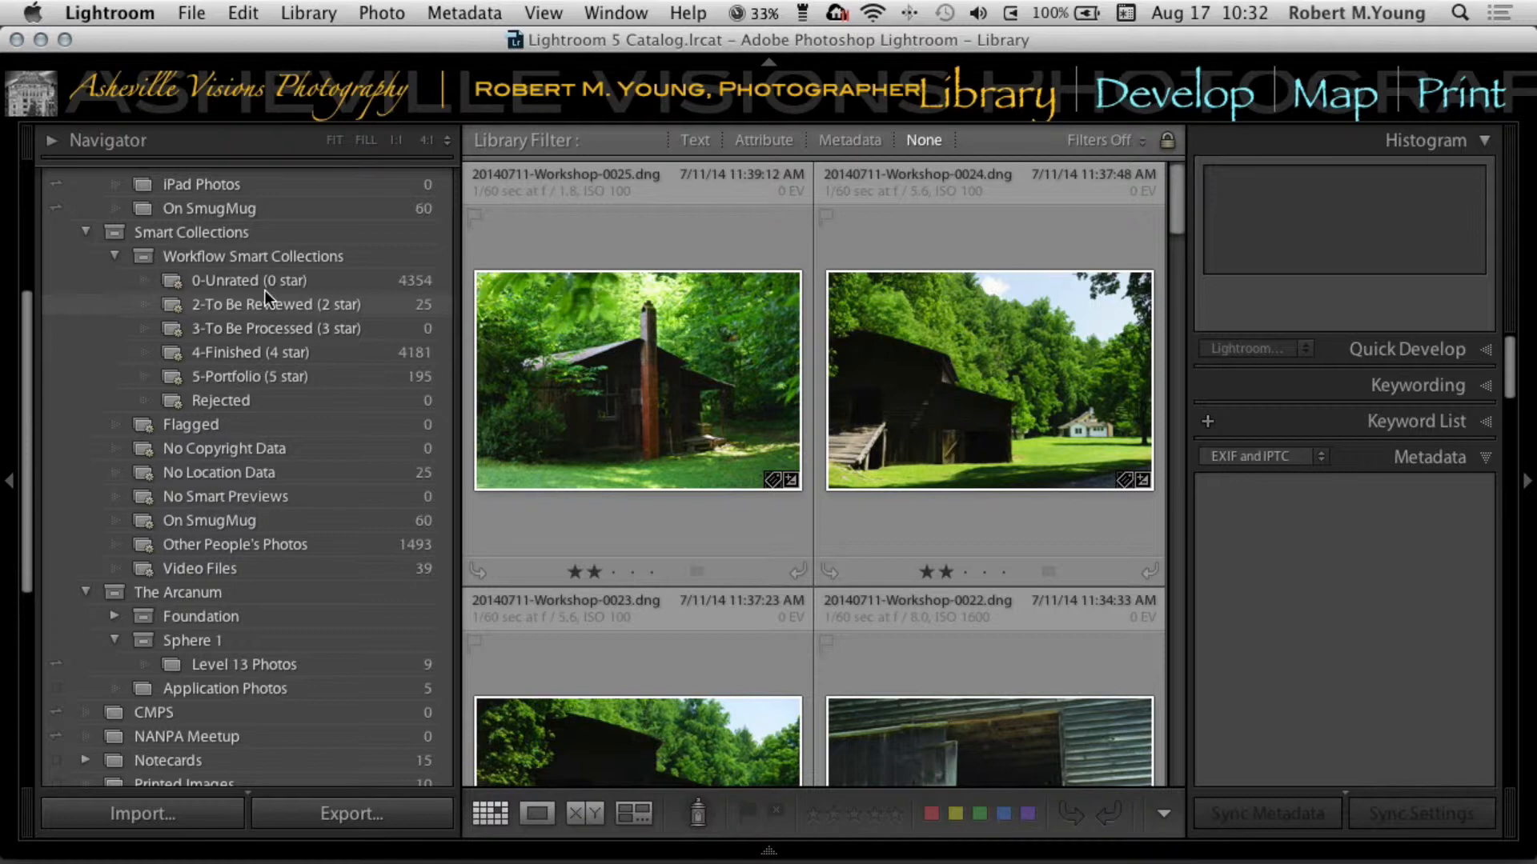
pyautogui.moveTo(338, 314)
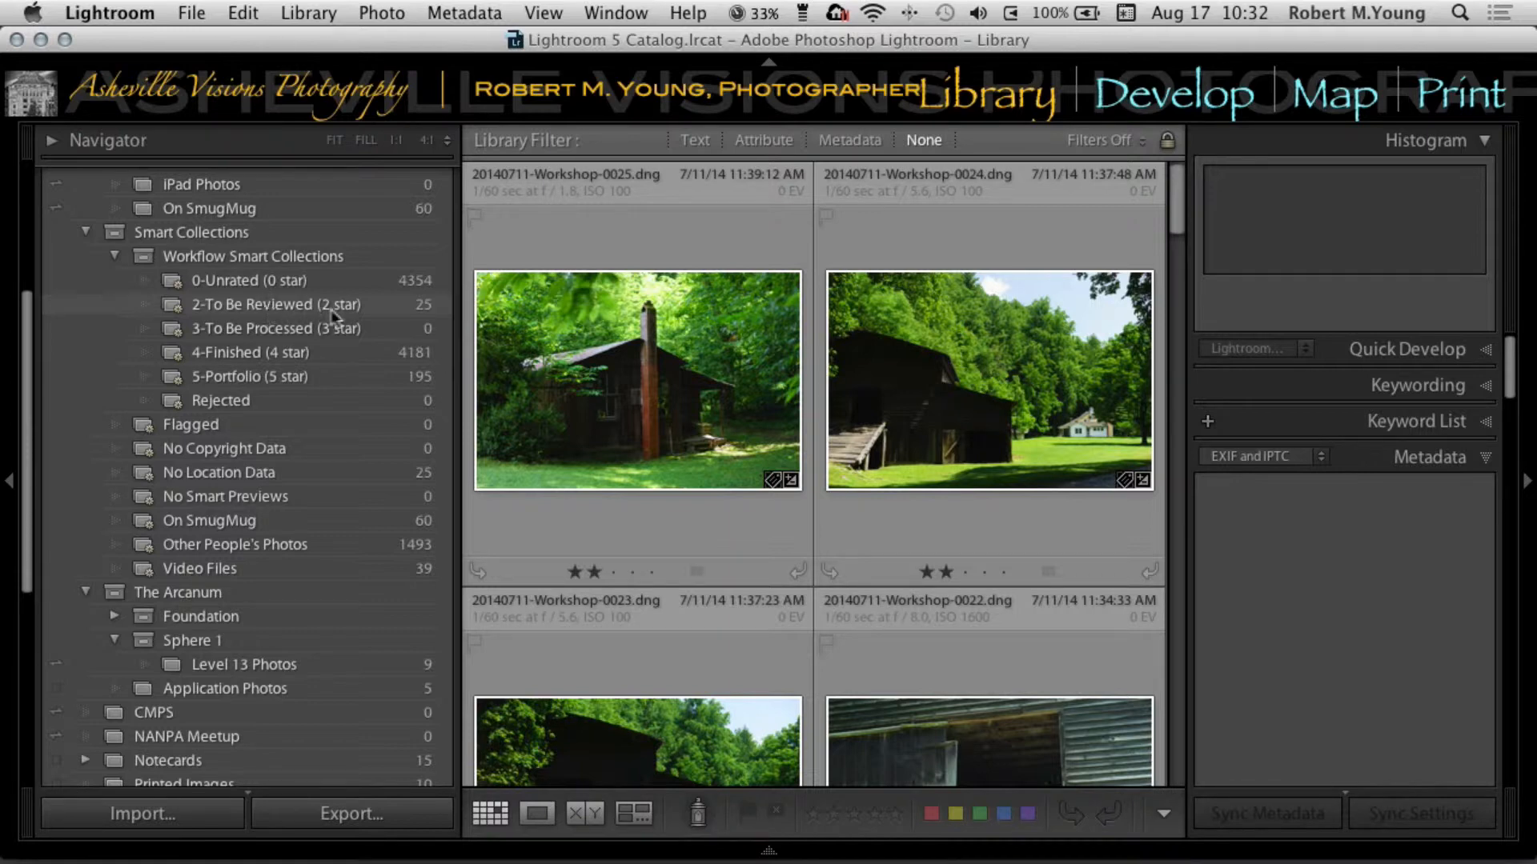
pyautogui.moveTo(436, 319)
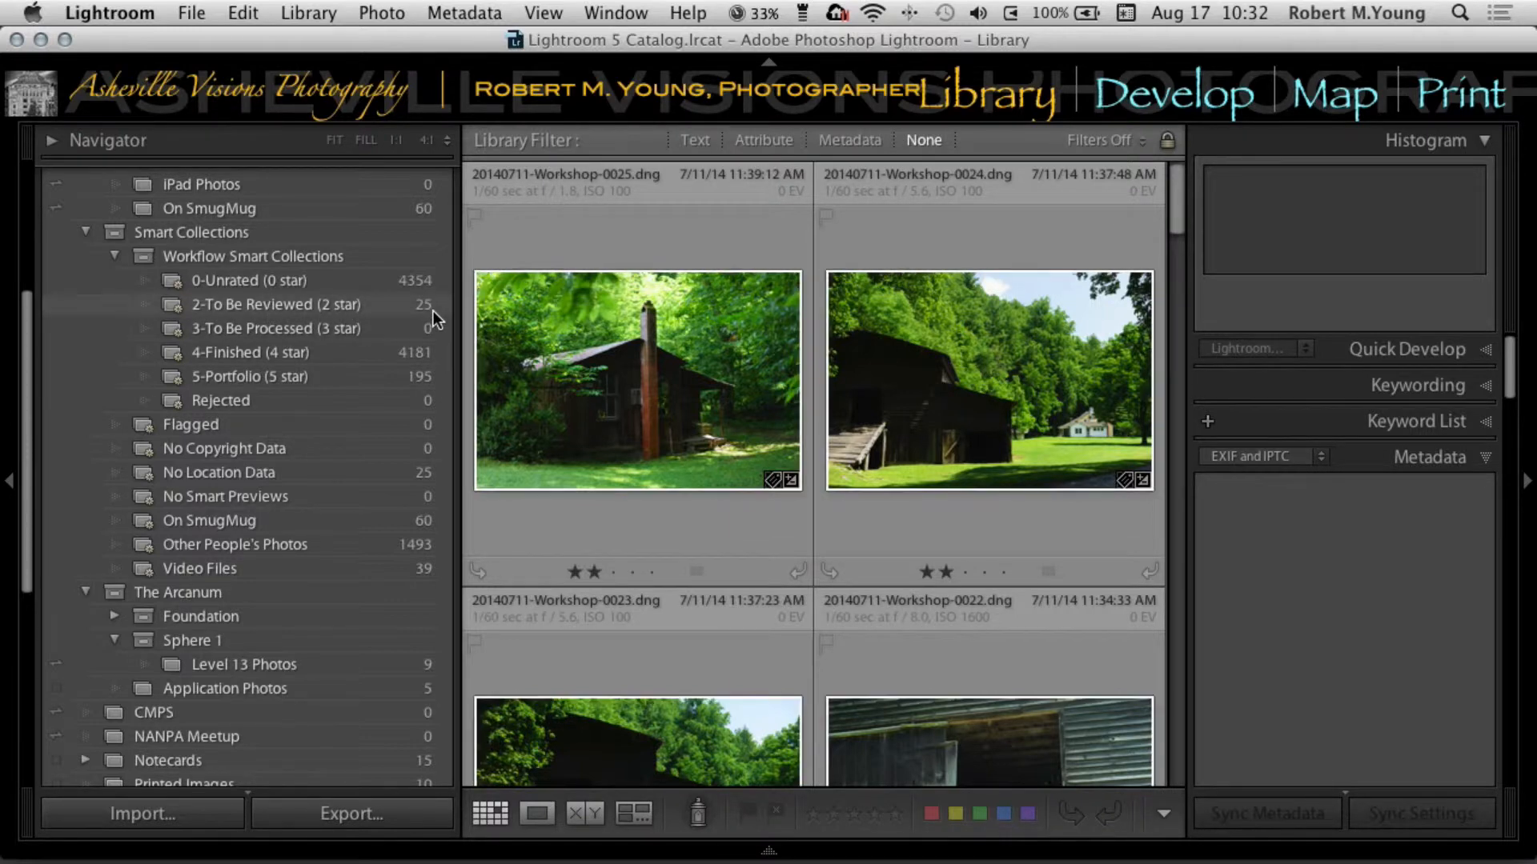
pyautogui.moveTo(326, 336)
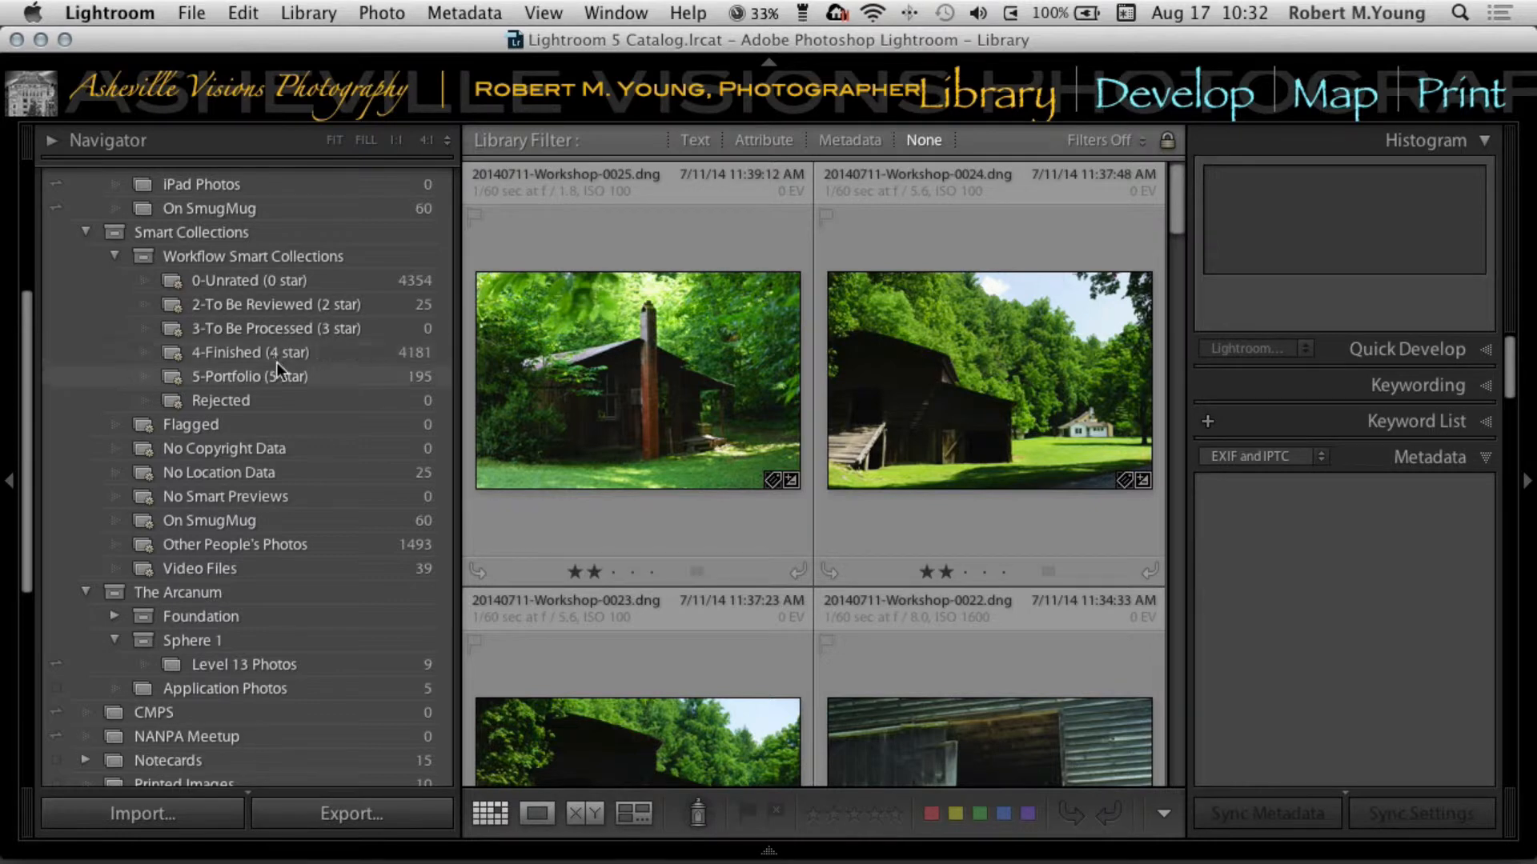
pyautogui.moveTo(285, 383)
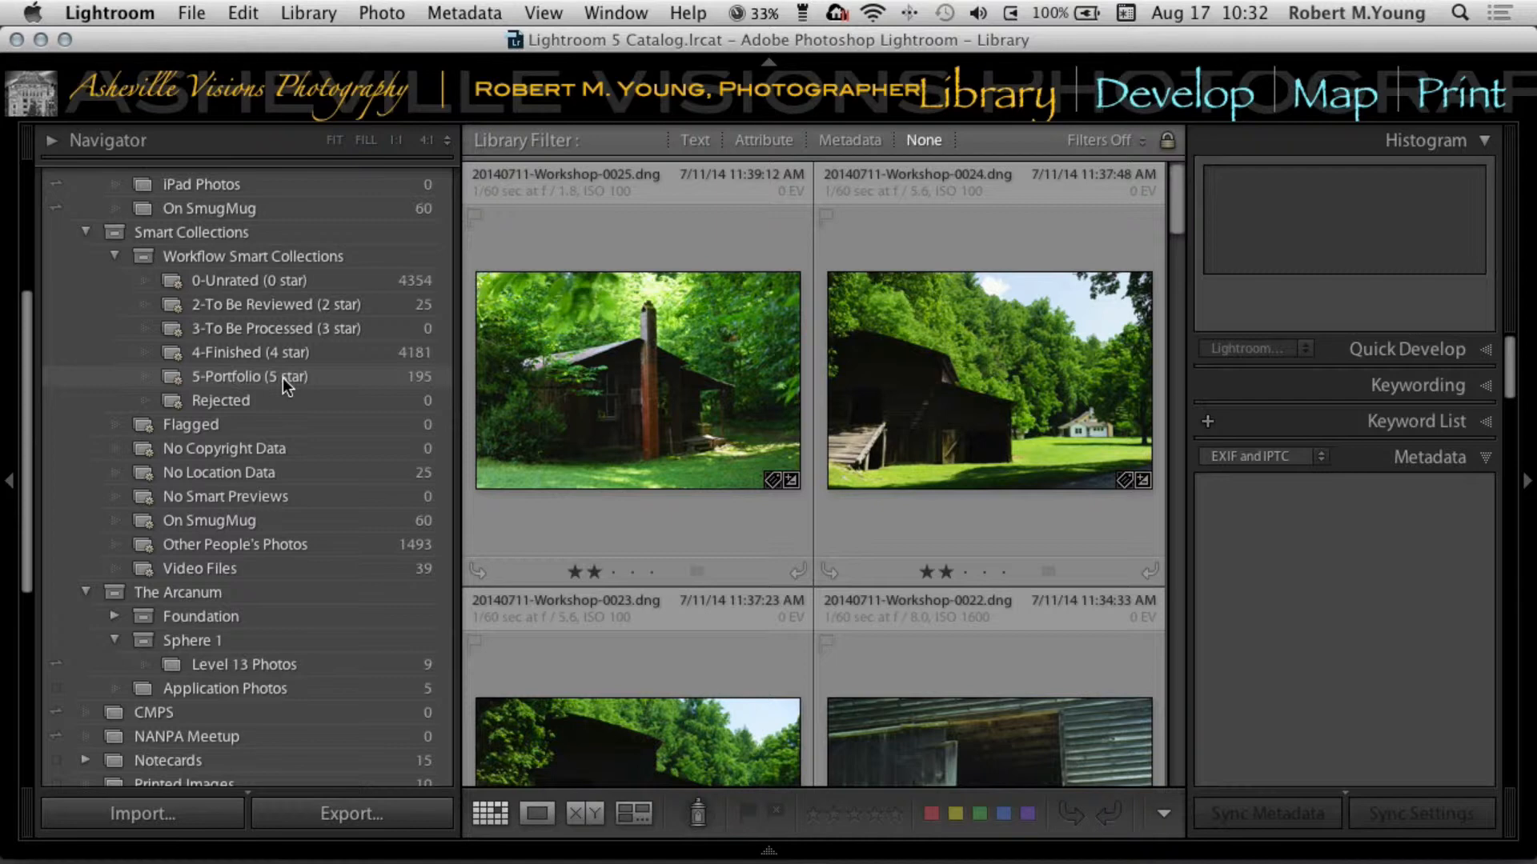
pyautogui.moveTo(353, 331)
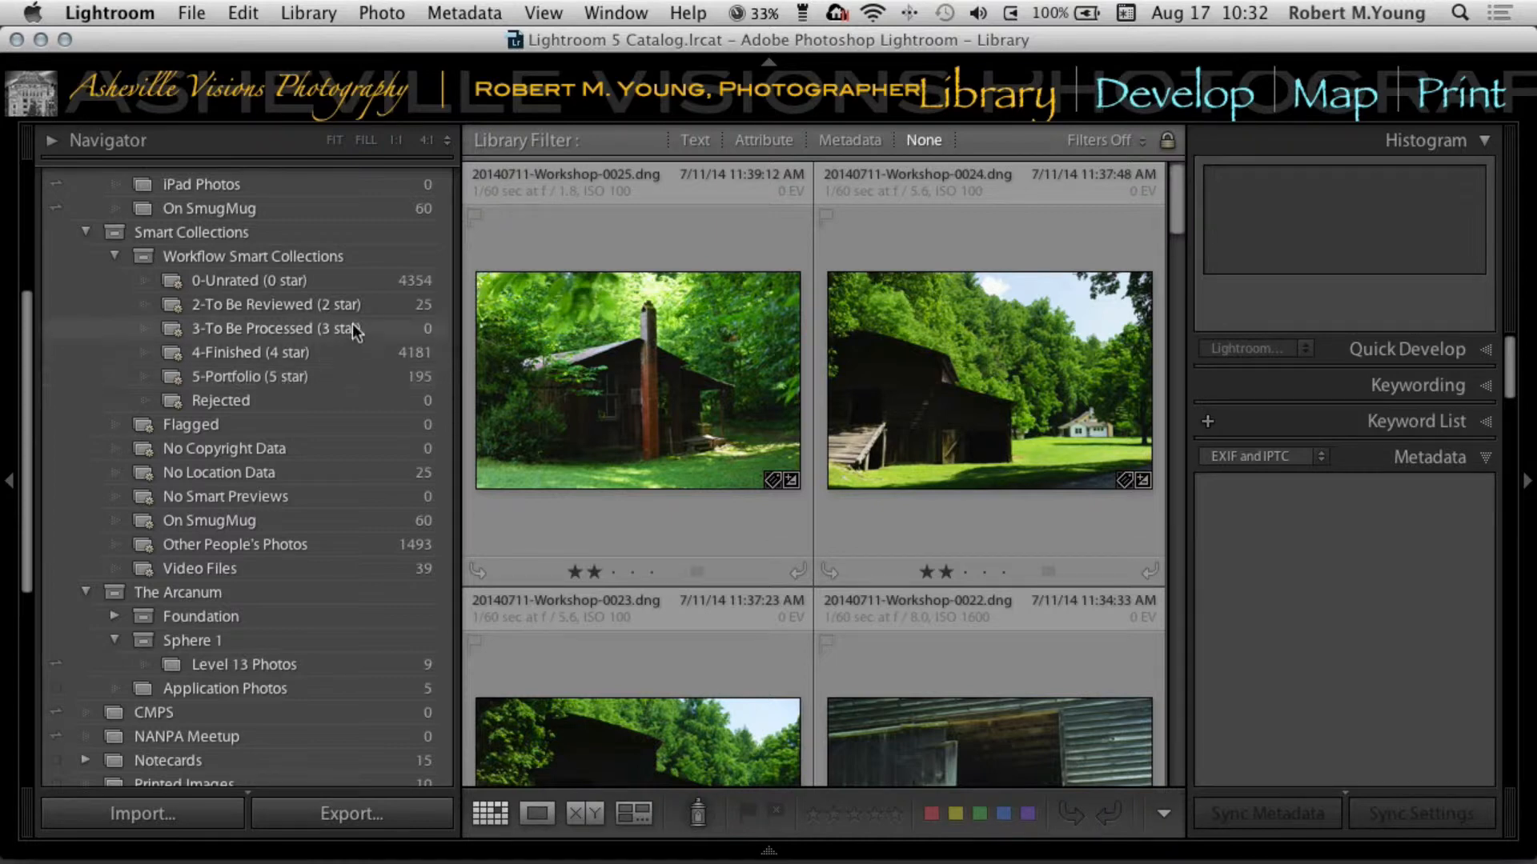
pyautogui.moveTo(299, 314)
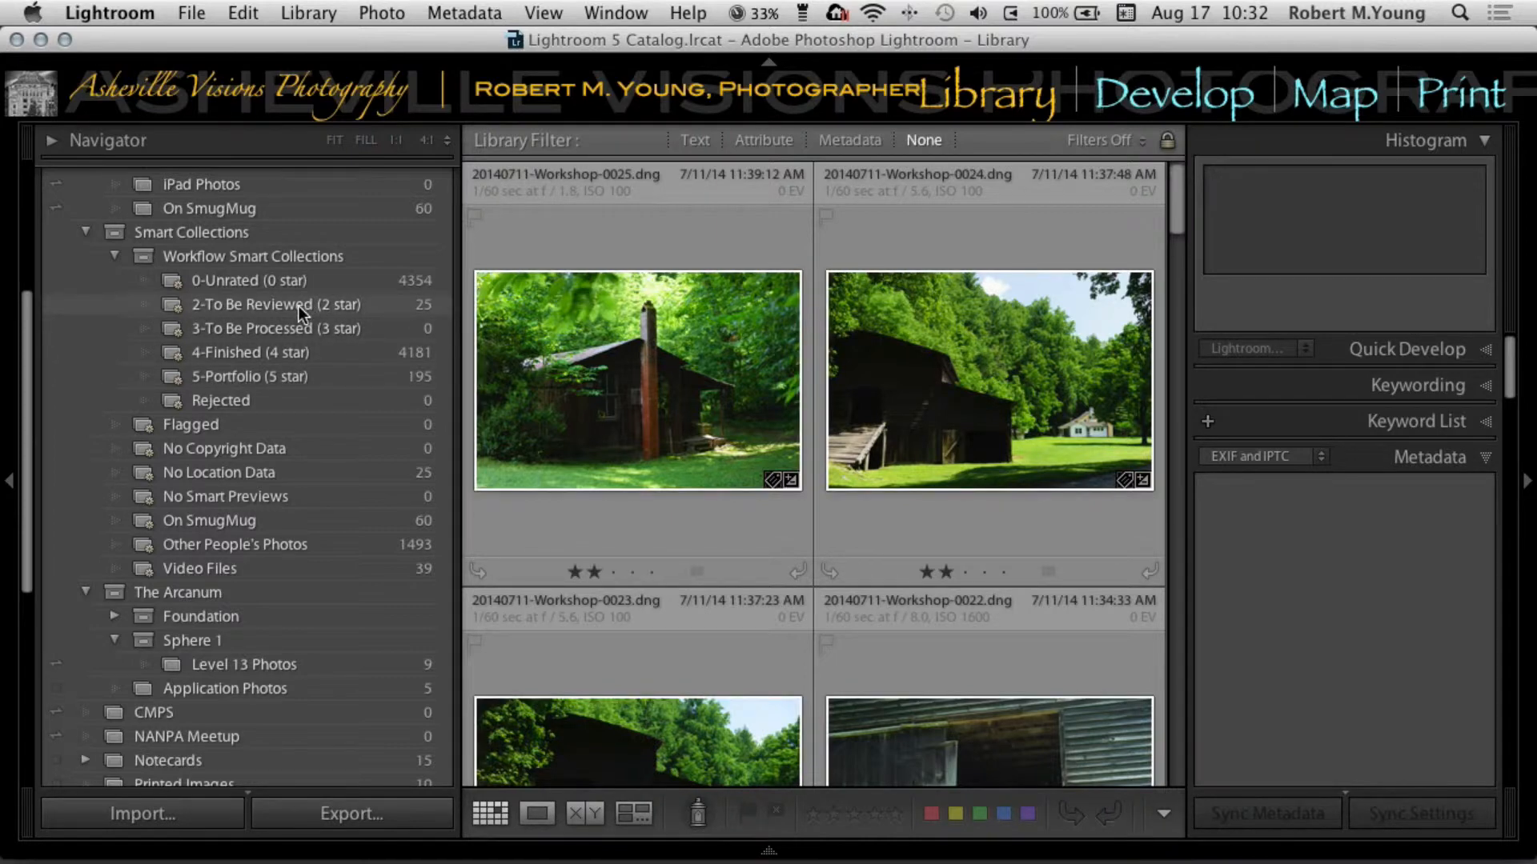
# - Open 2-To Be Reviewed, inspect the green doorway photo, and reject the weak shot
pyautogui.click(275, 304)
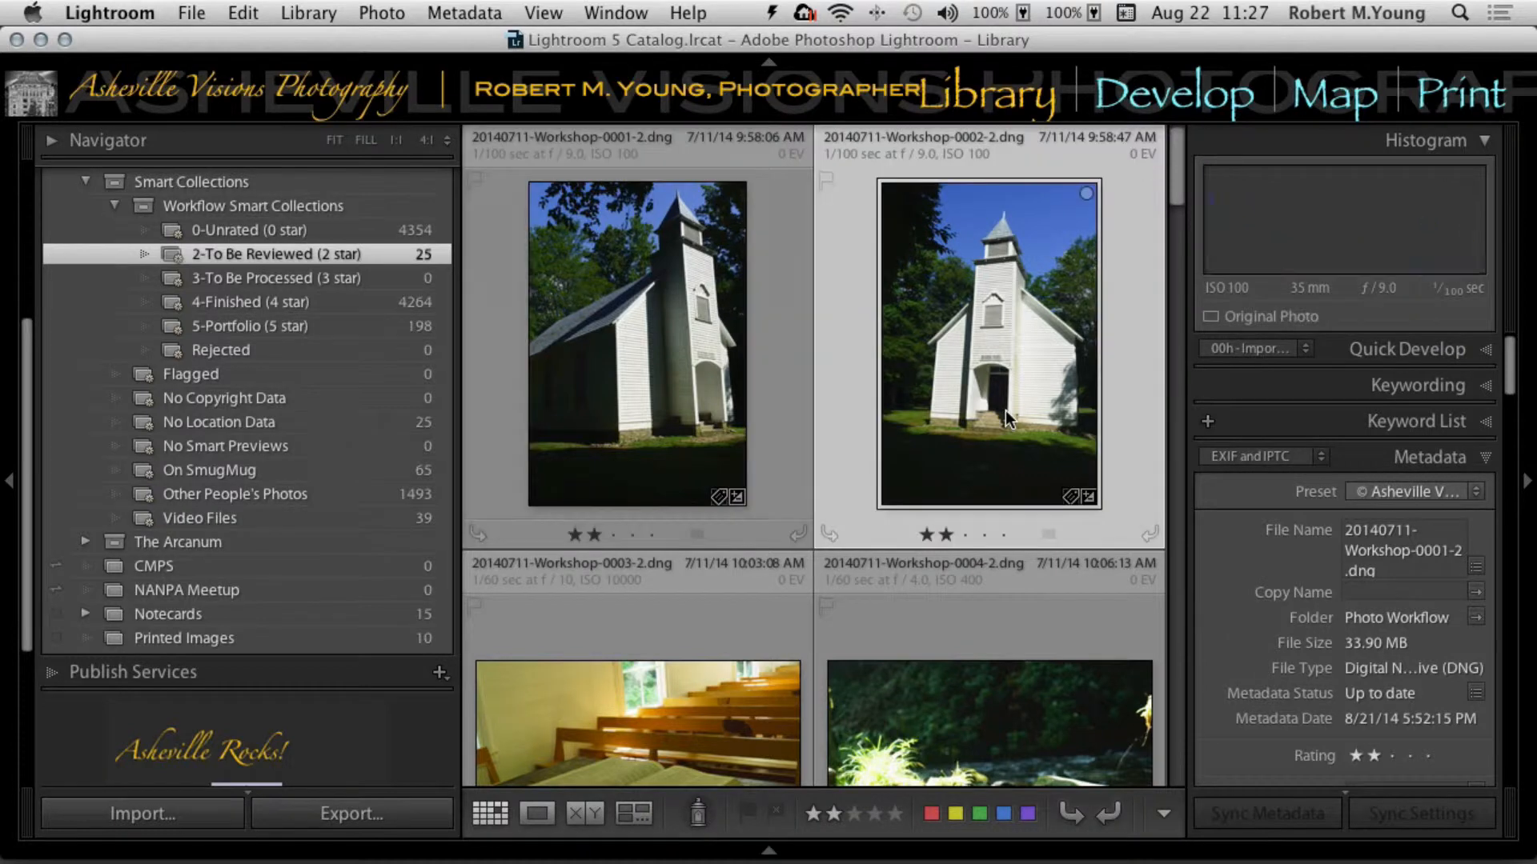
pyautogui.scroll(-3)
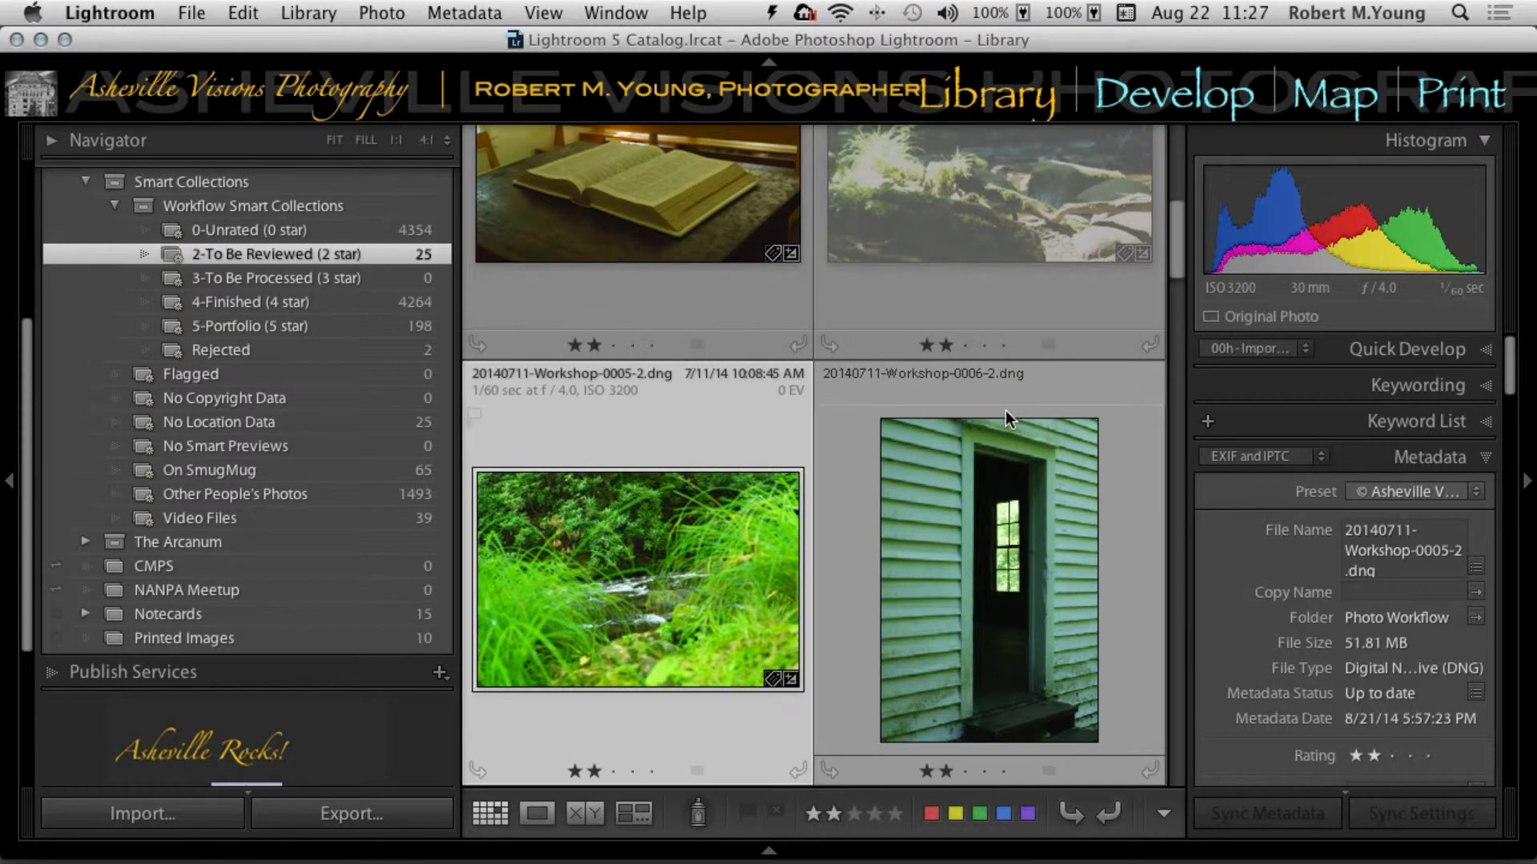
pyautogui.click(986, 578)
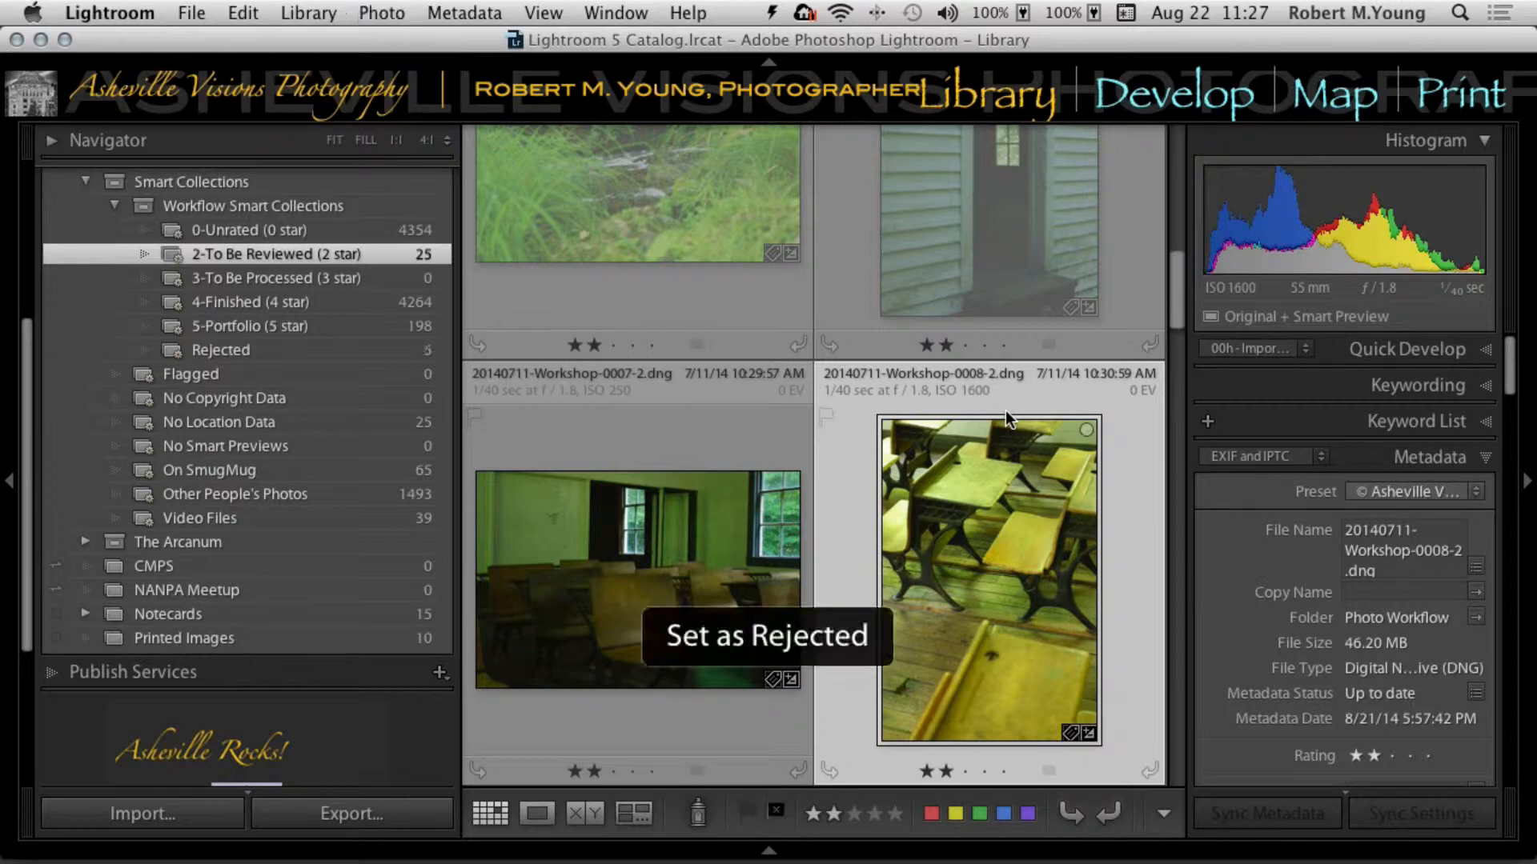
pyautogui.scroll(-3)
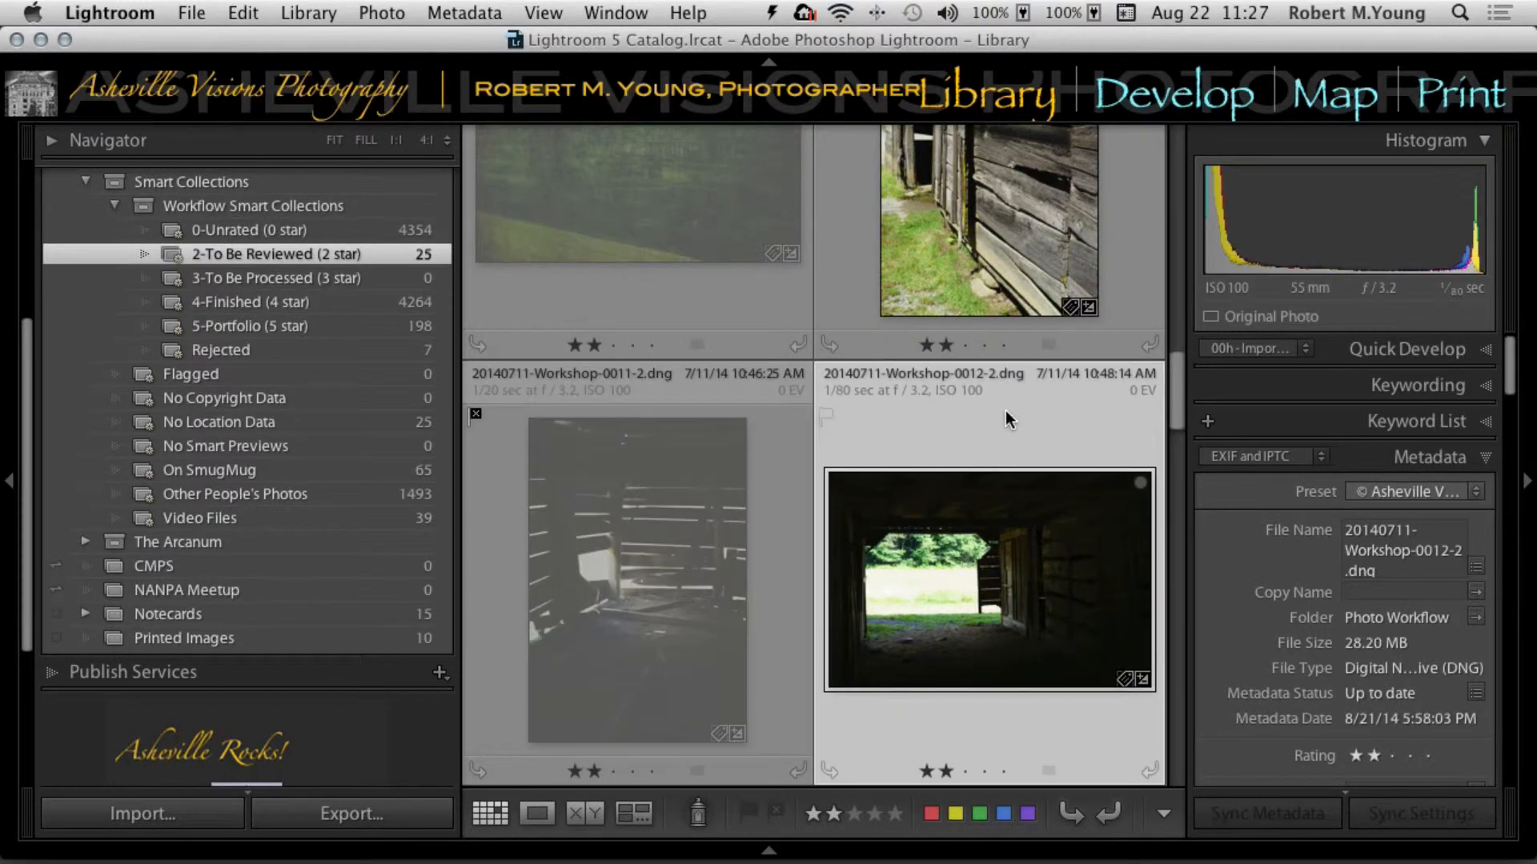
pyautogui.press('x')
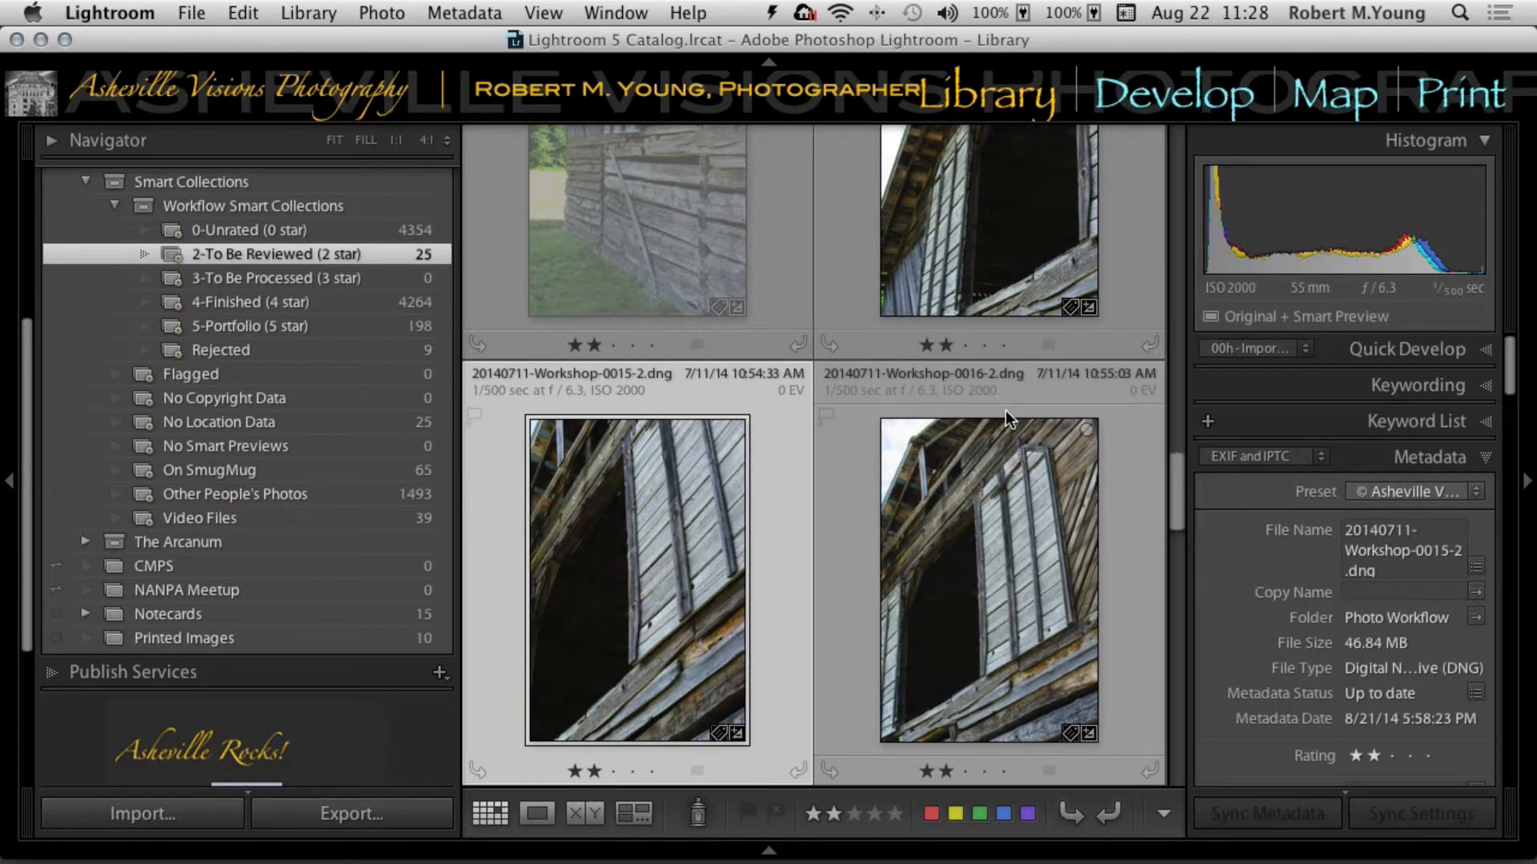
# - Reject the barn window and green field photos, then scroll toward image 0025
pyautogui.click(988, 578)
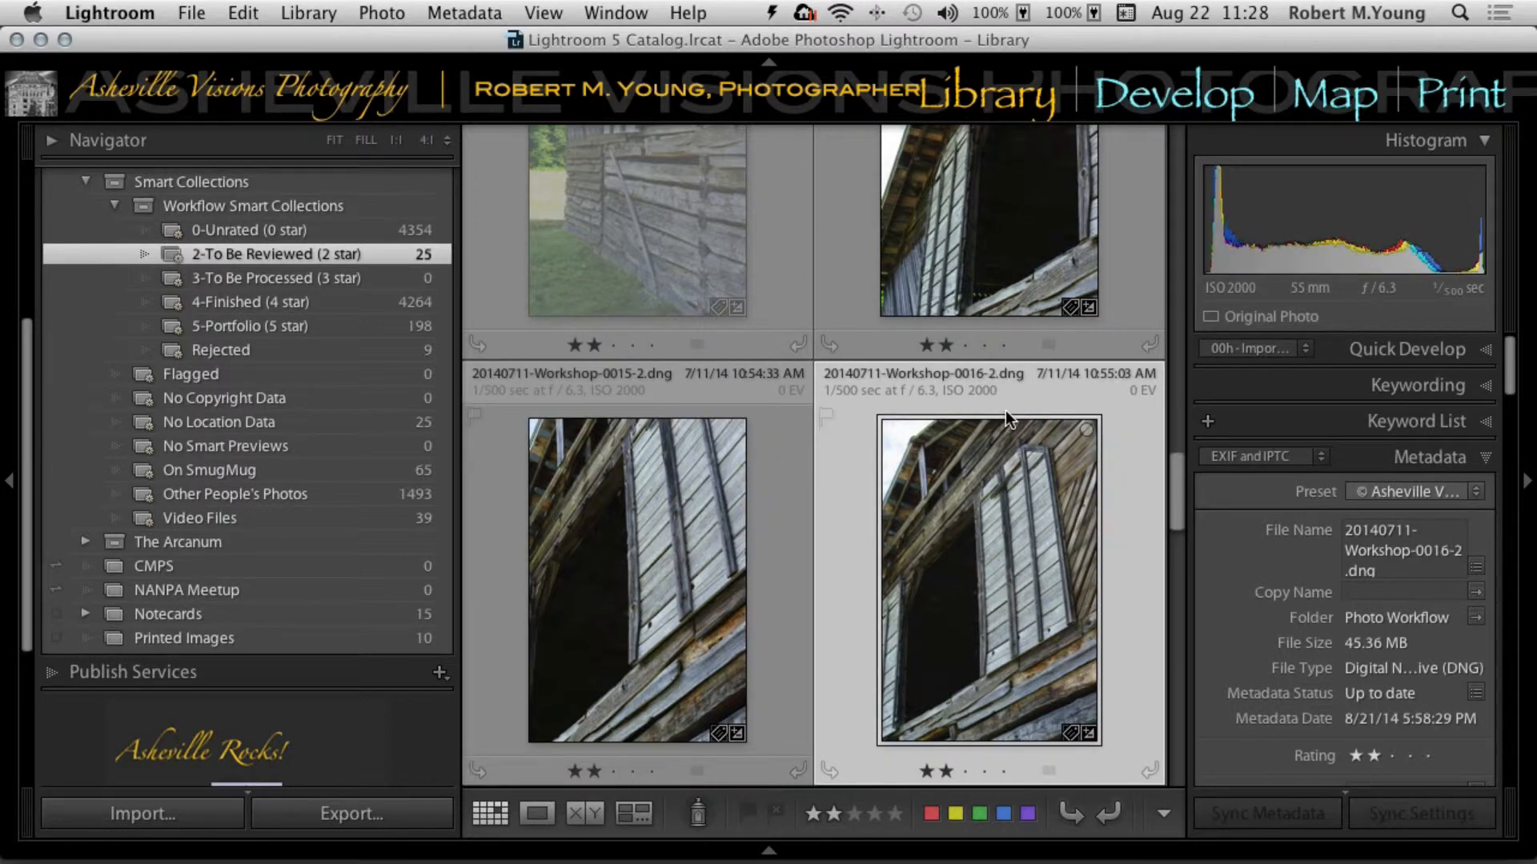
pyautogui.press('x')
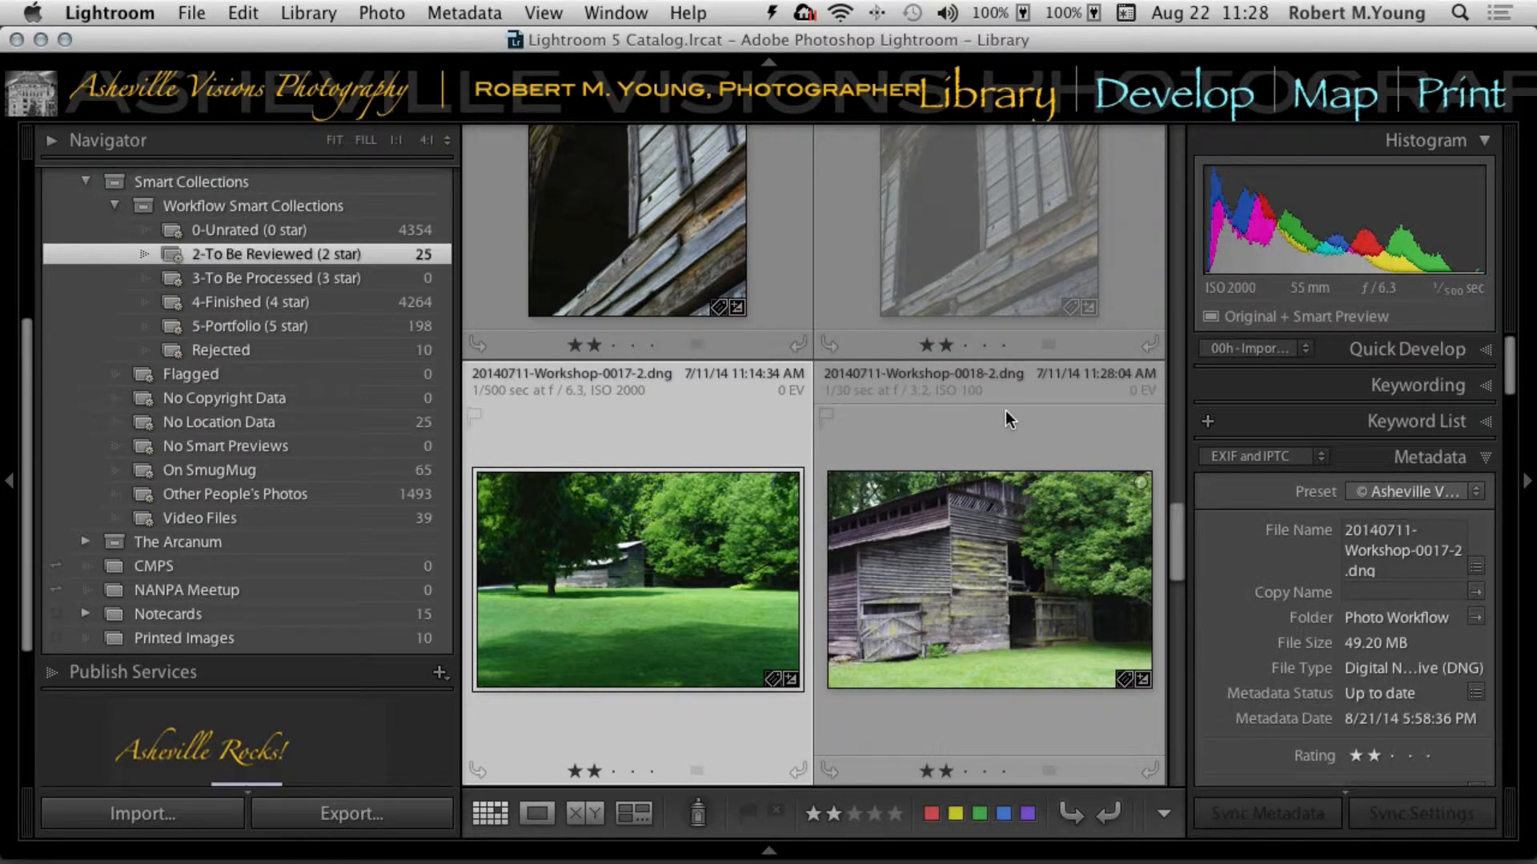
pyautogui.press('x')
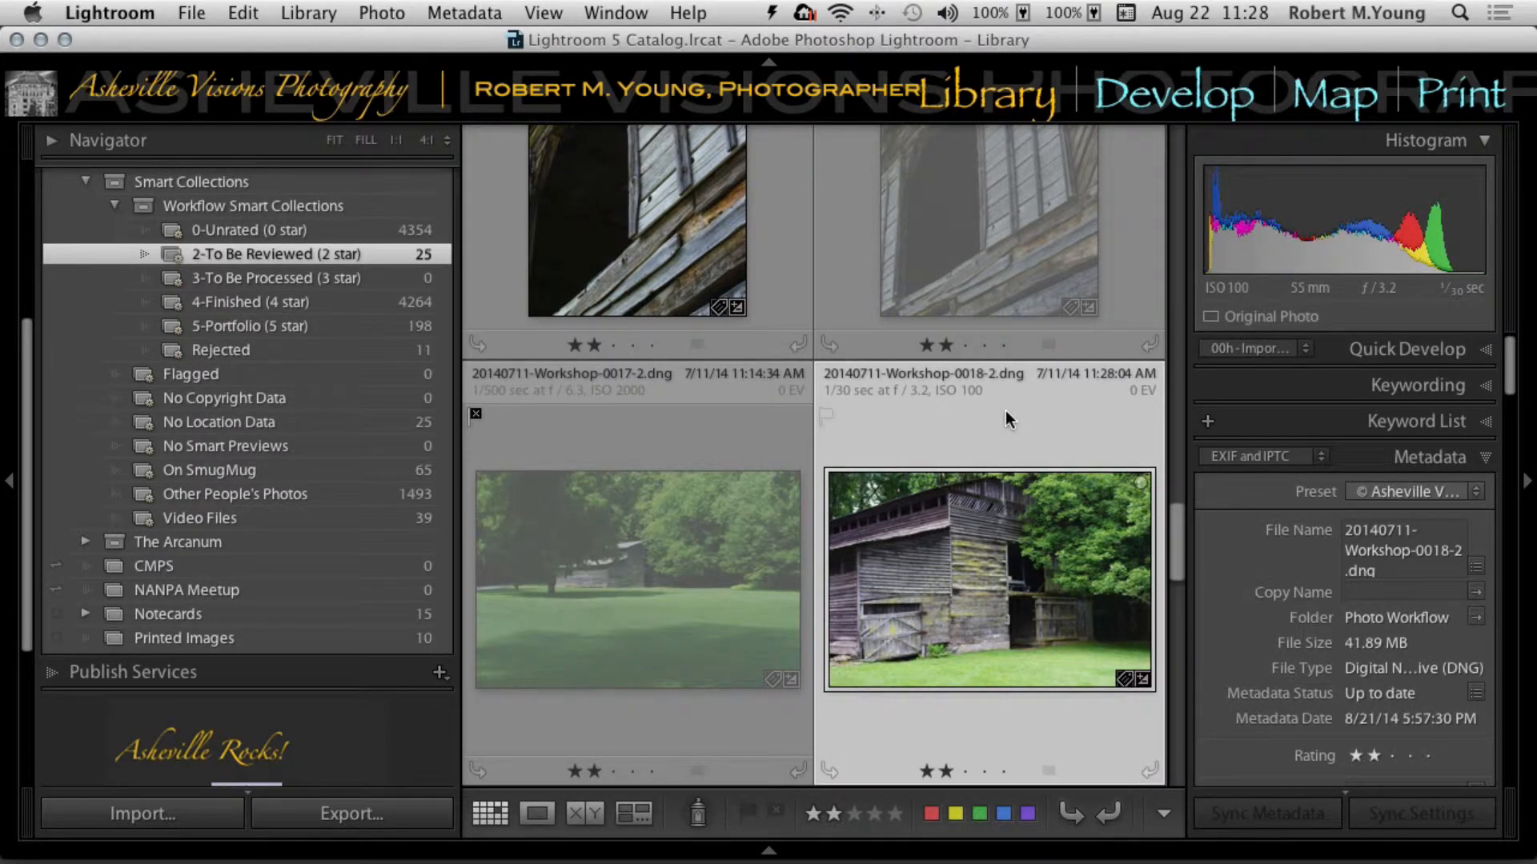
pyautogui.scroll(-3)
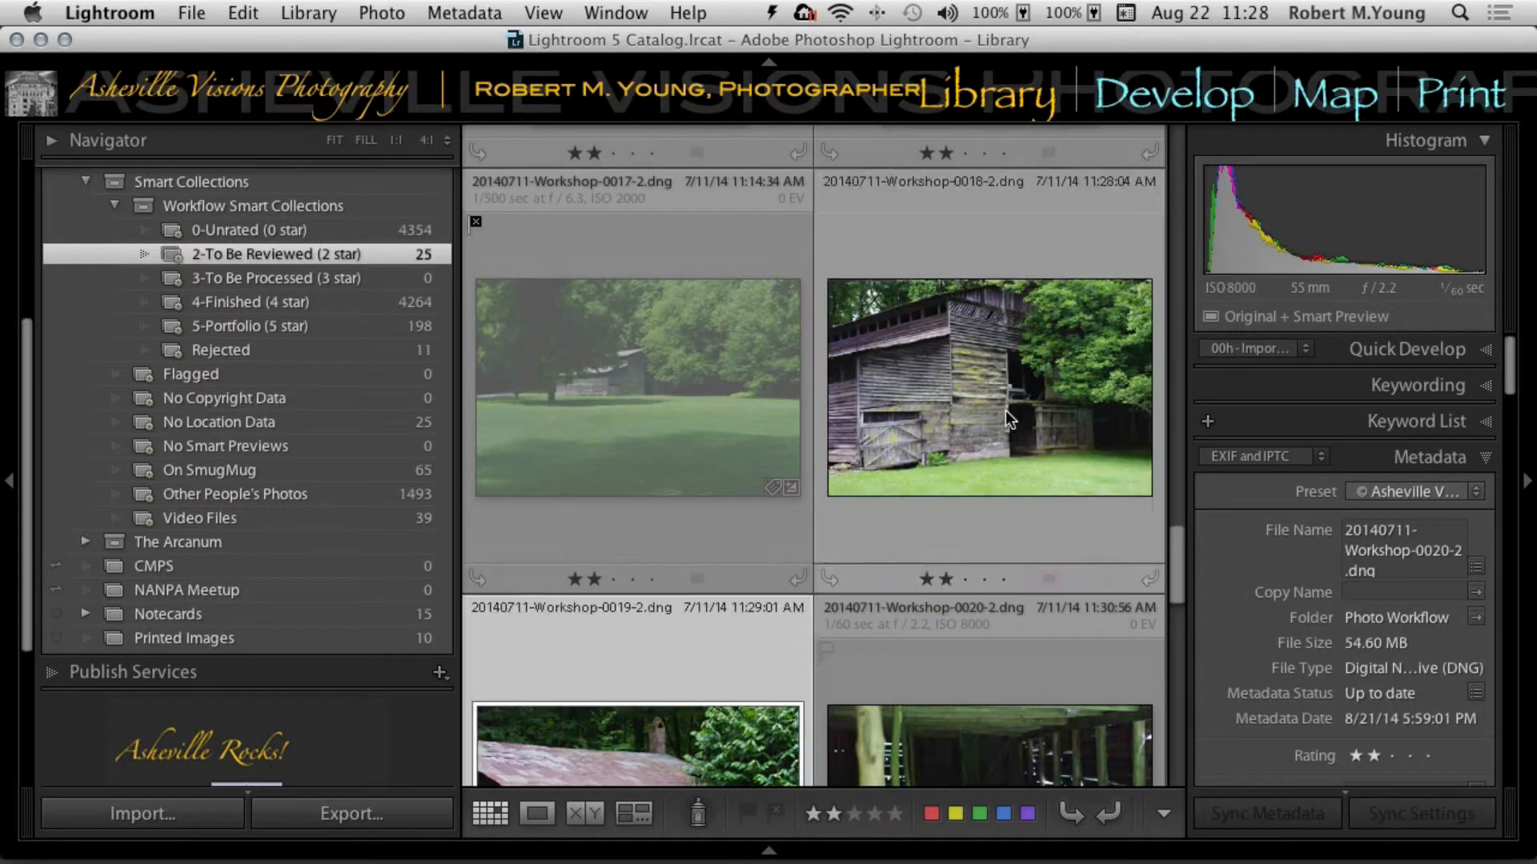
pyautogui.scroll(-3)
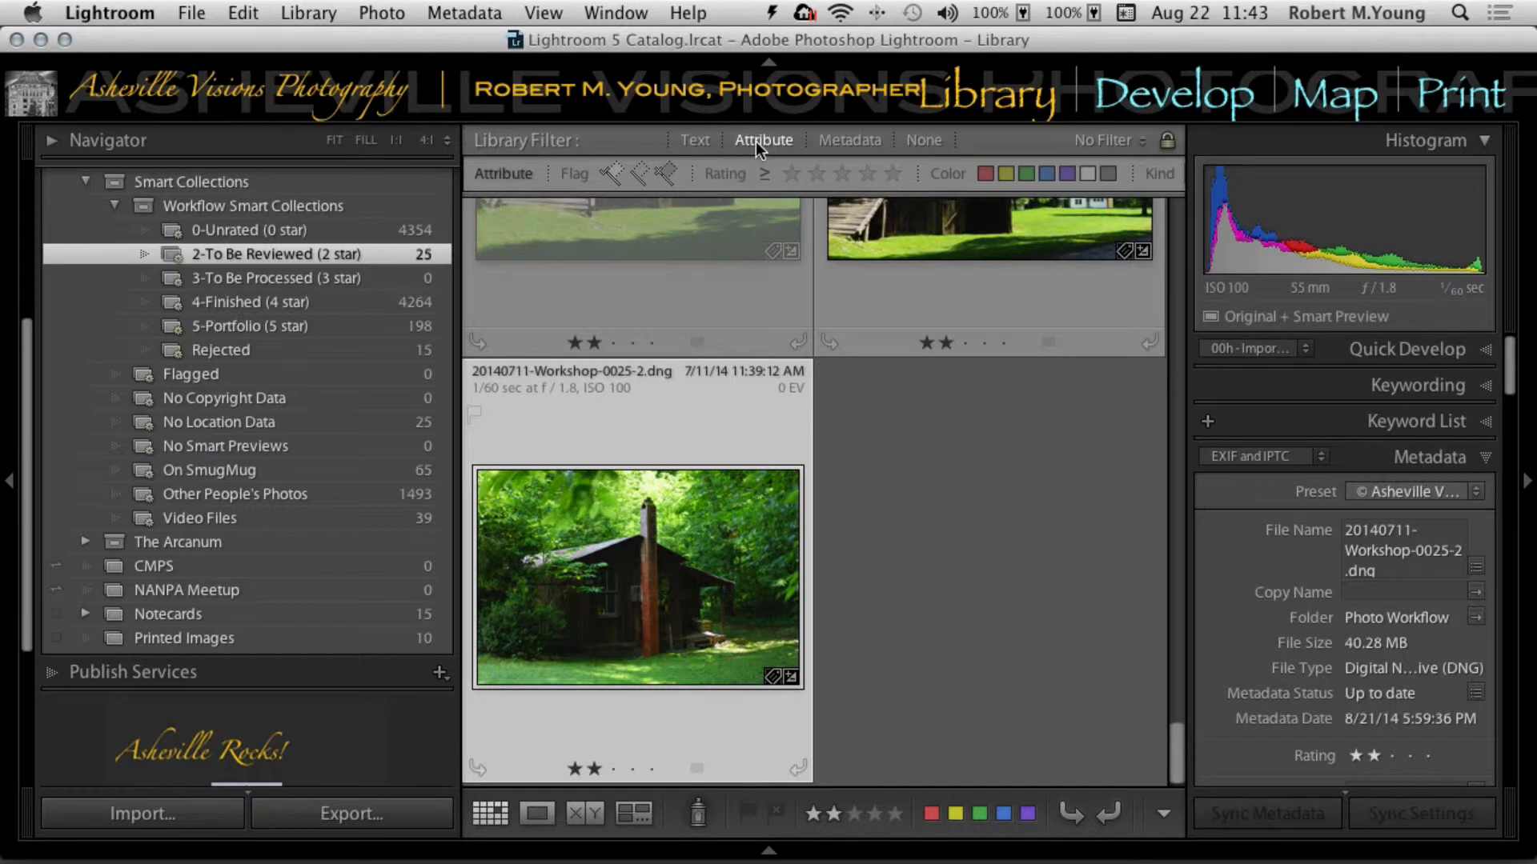
pyautogui.moveTo(641, 178)
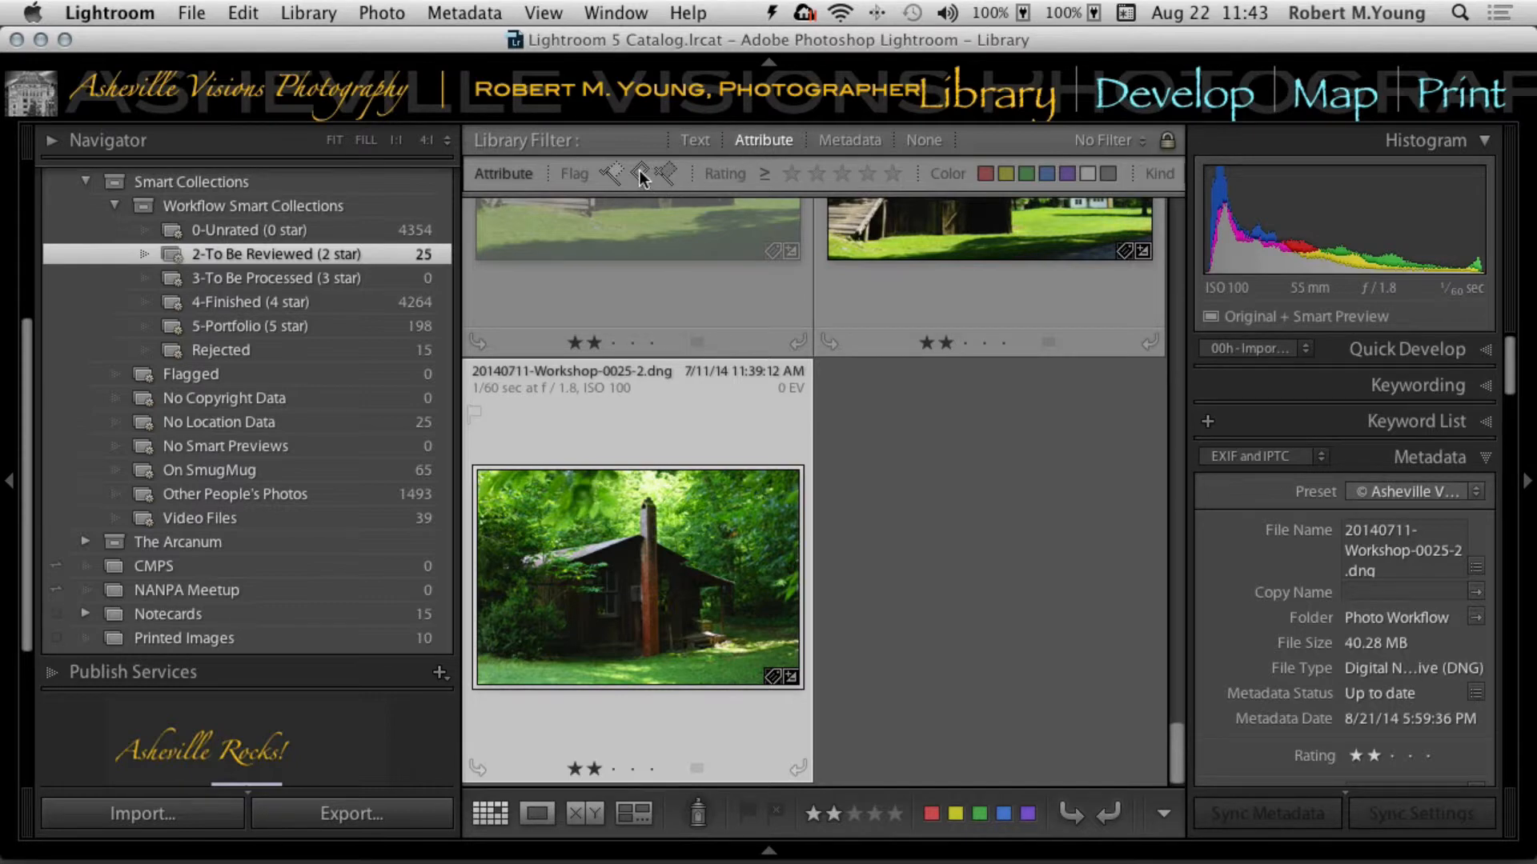
pyautogui.moveTo(642, 180)
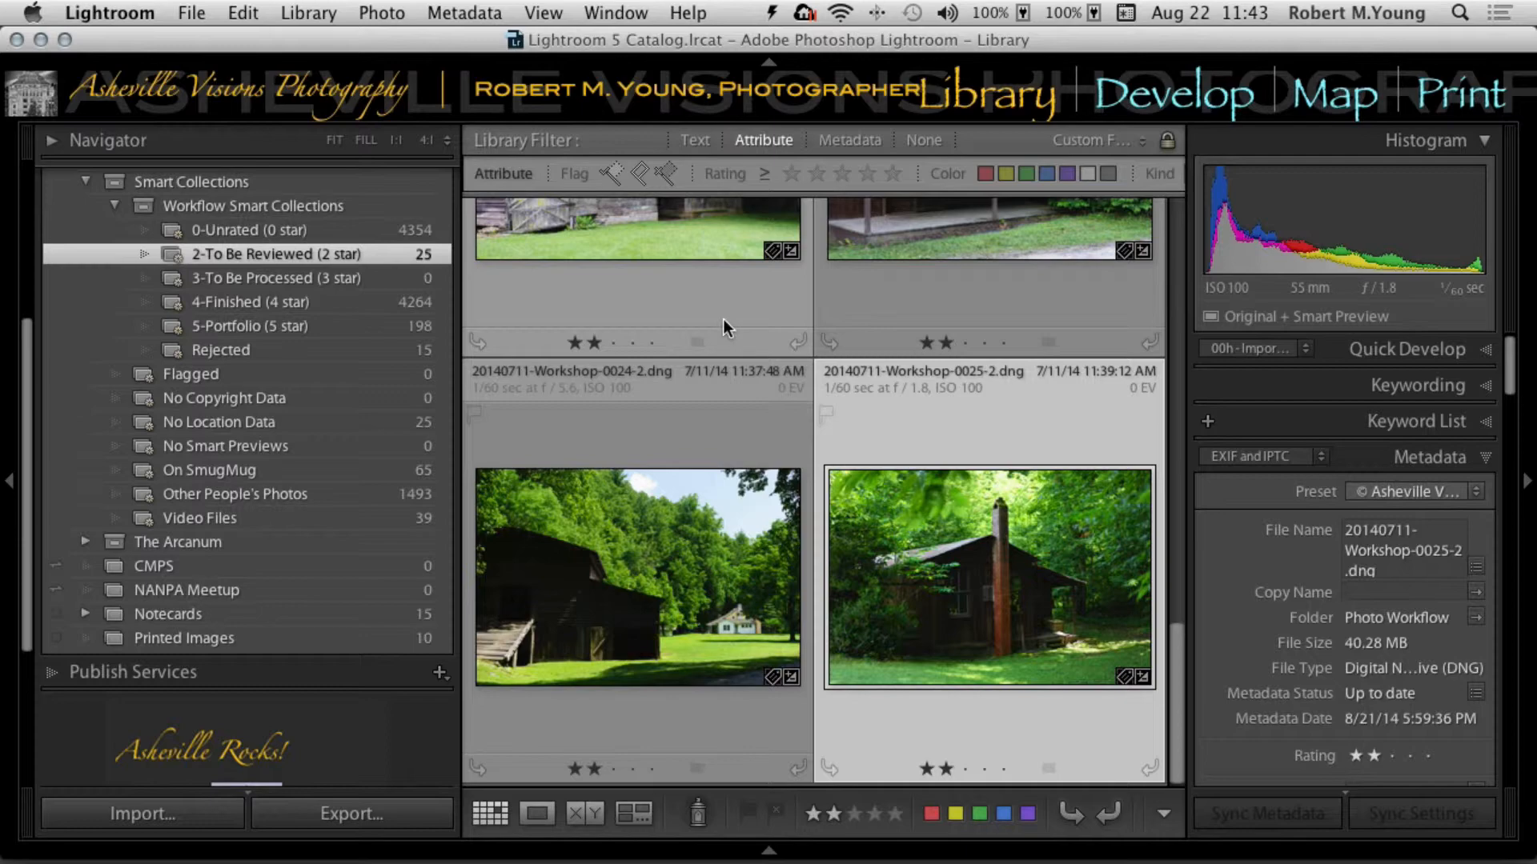
pyautogui.moveTo(723, 328)
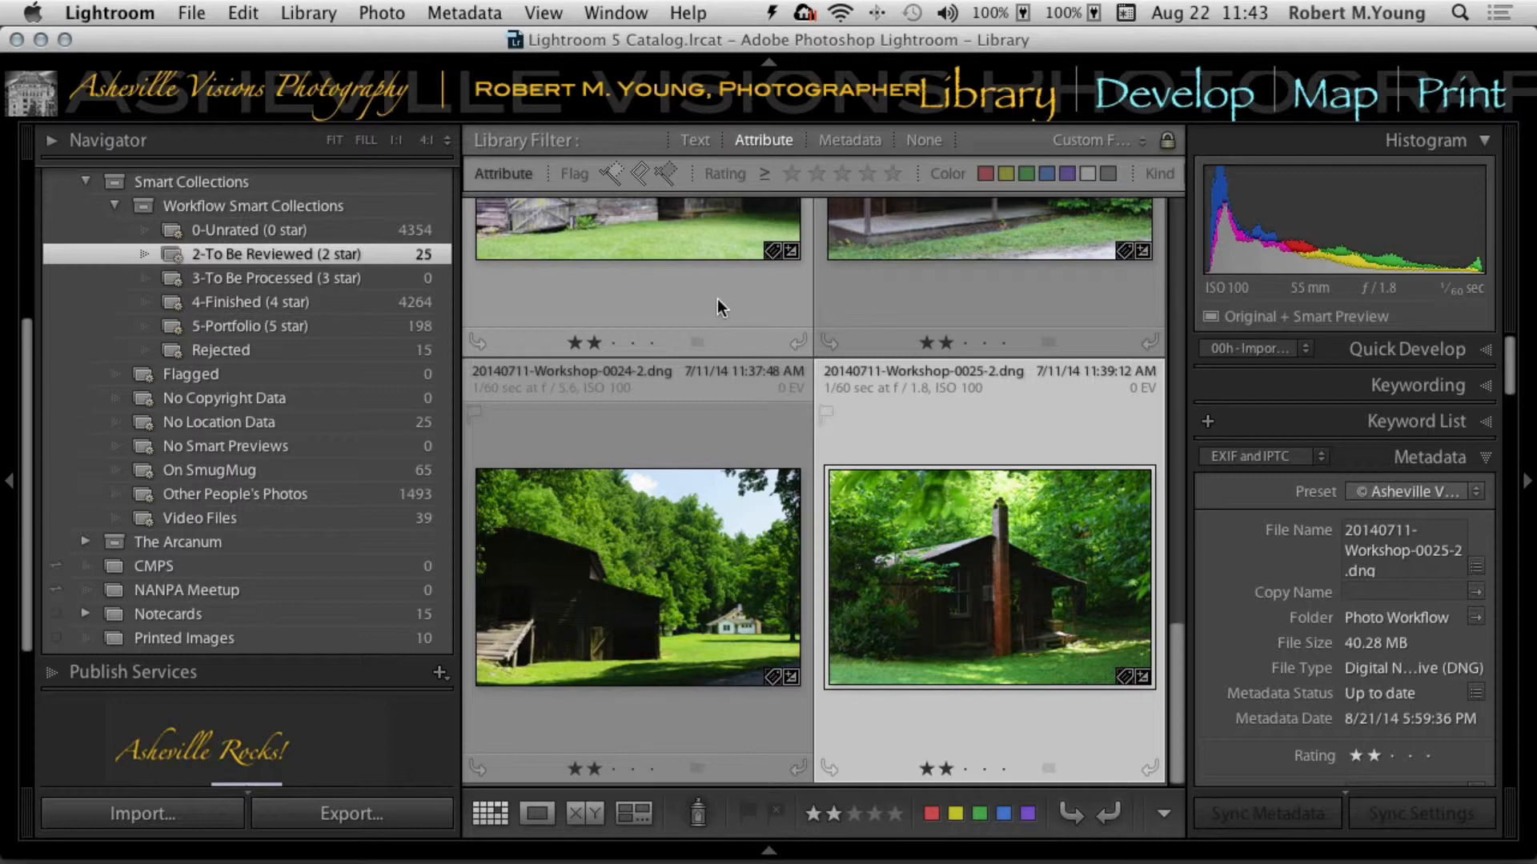
# - Scroll the grid and select the weathered barn wall photo for rating
pyautogui.scroll(-3)
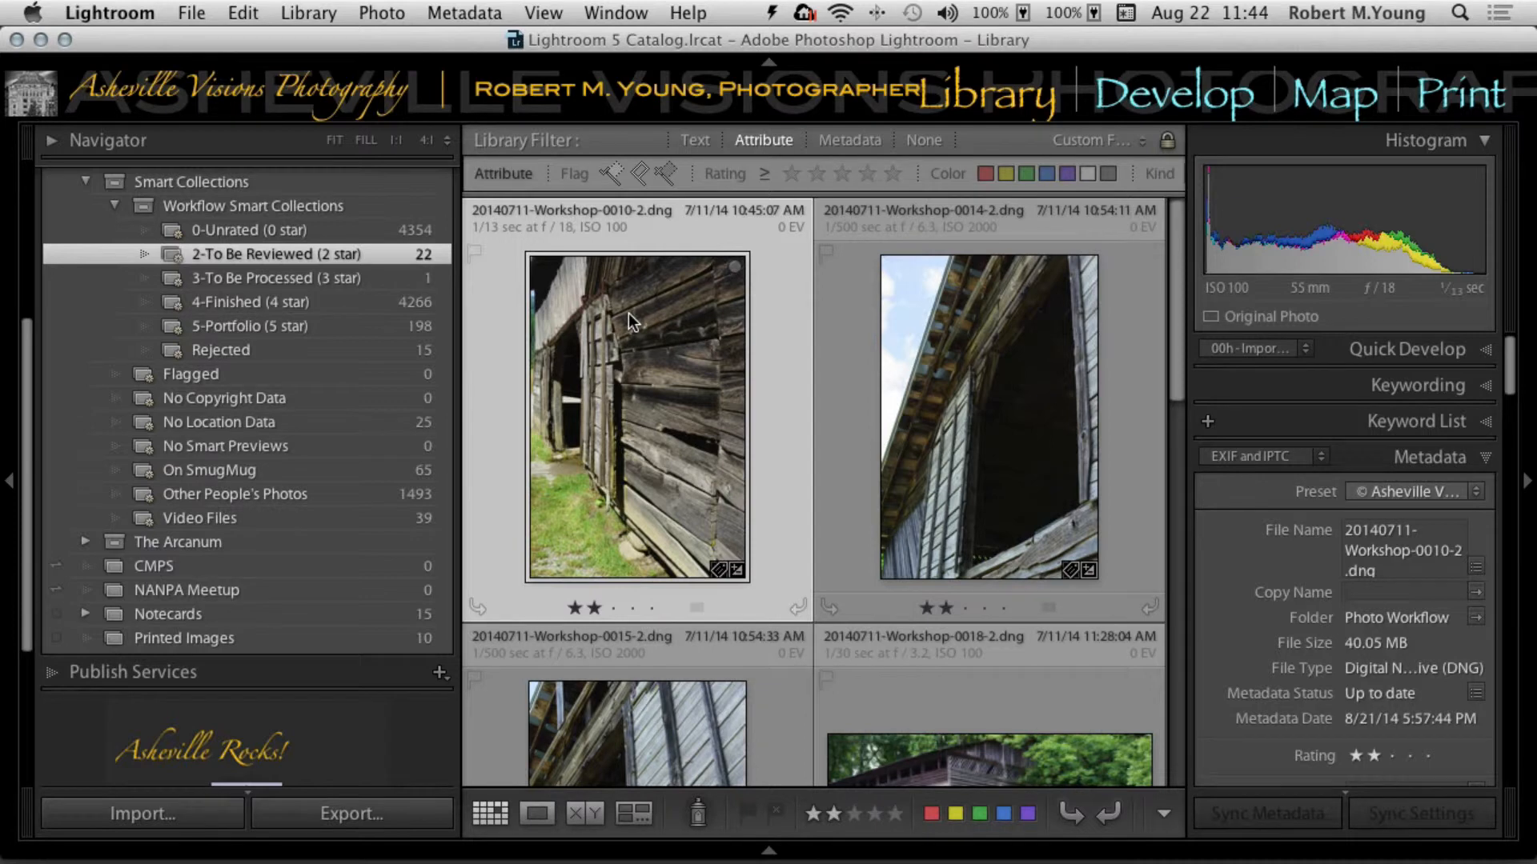
pyautogui.click(1209, 315)
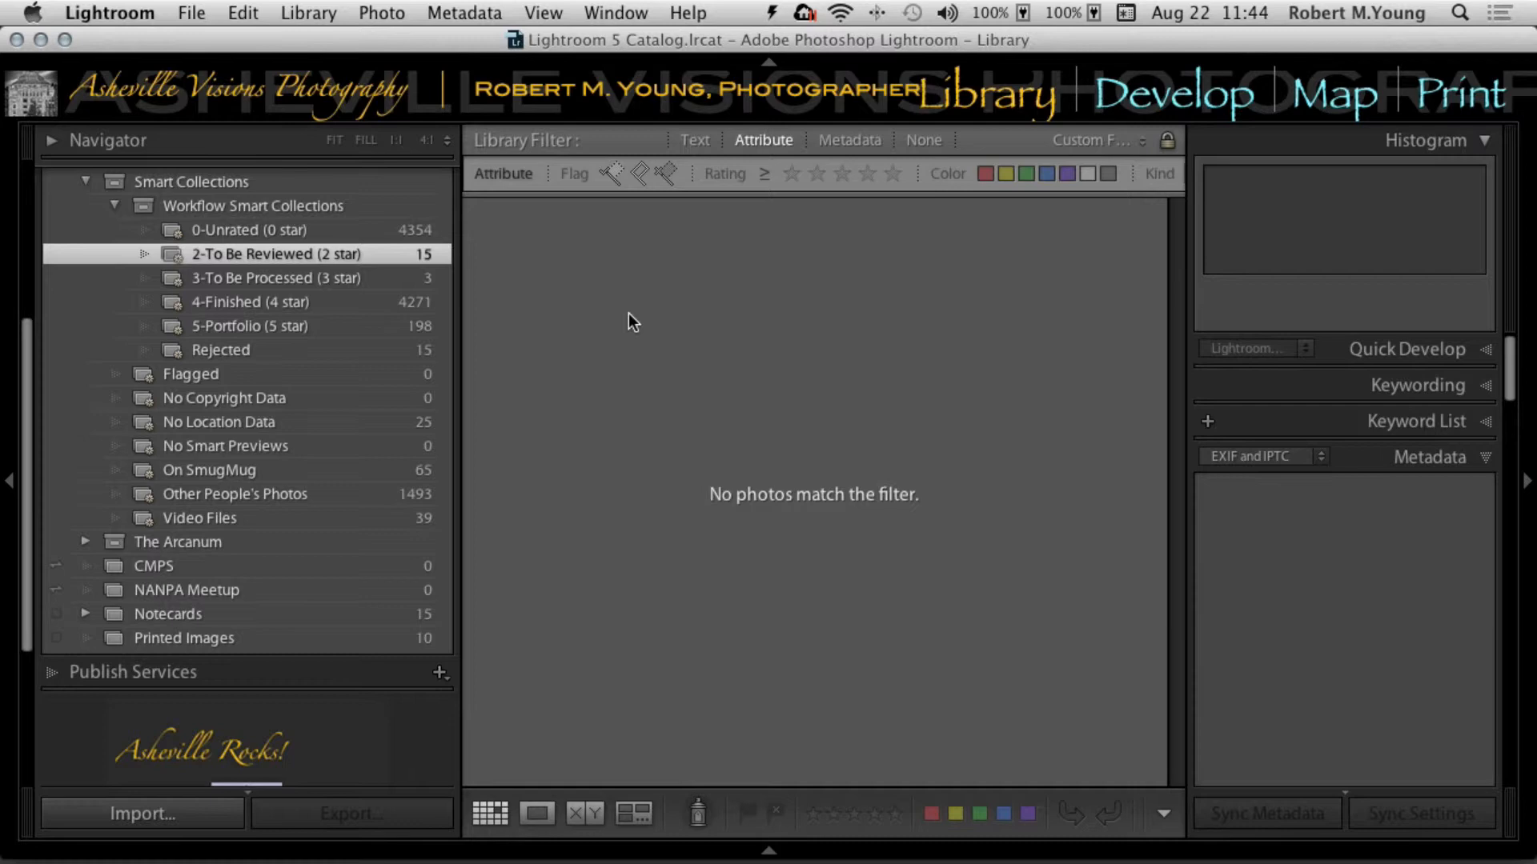
# - Open the 3-To Be Processed collection showing the three 3-star workshop photos
pyautogui.click(275, 278)
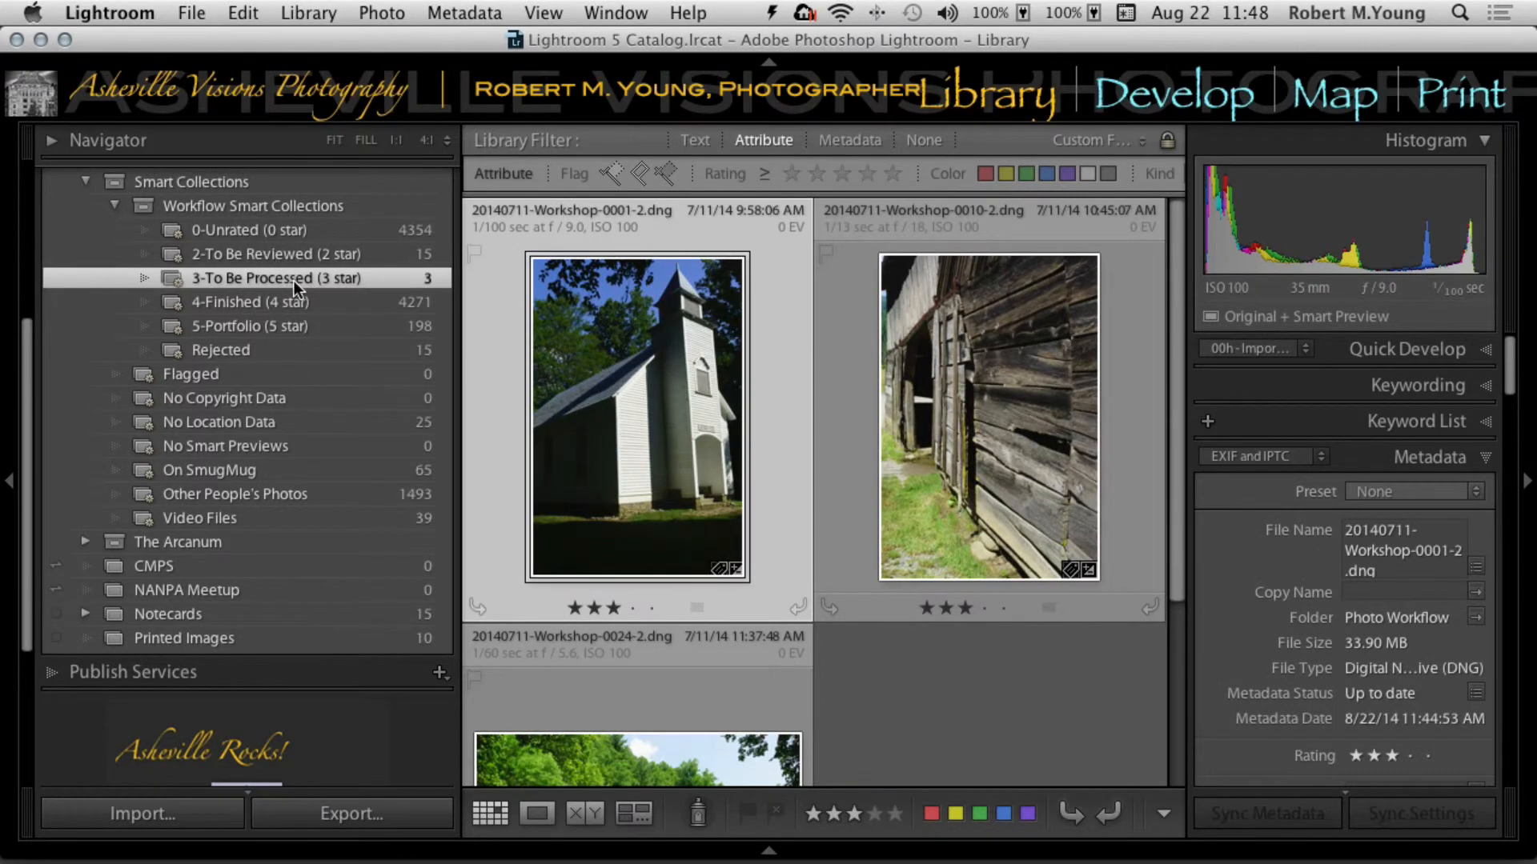
pyautogui.moveTo(294, 284)
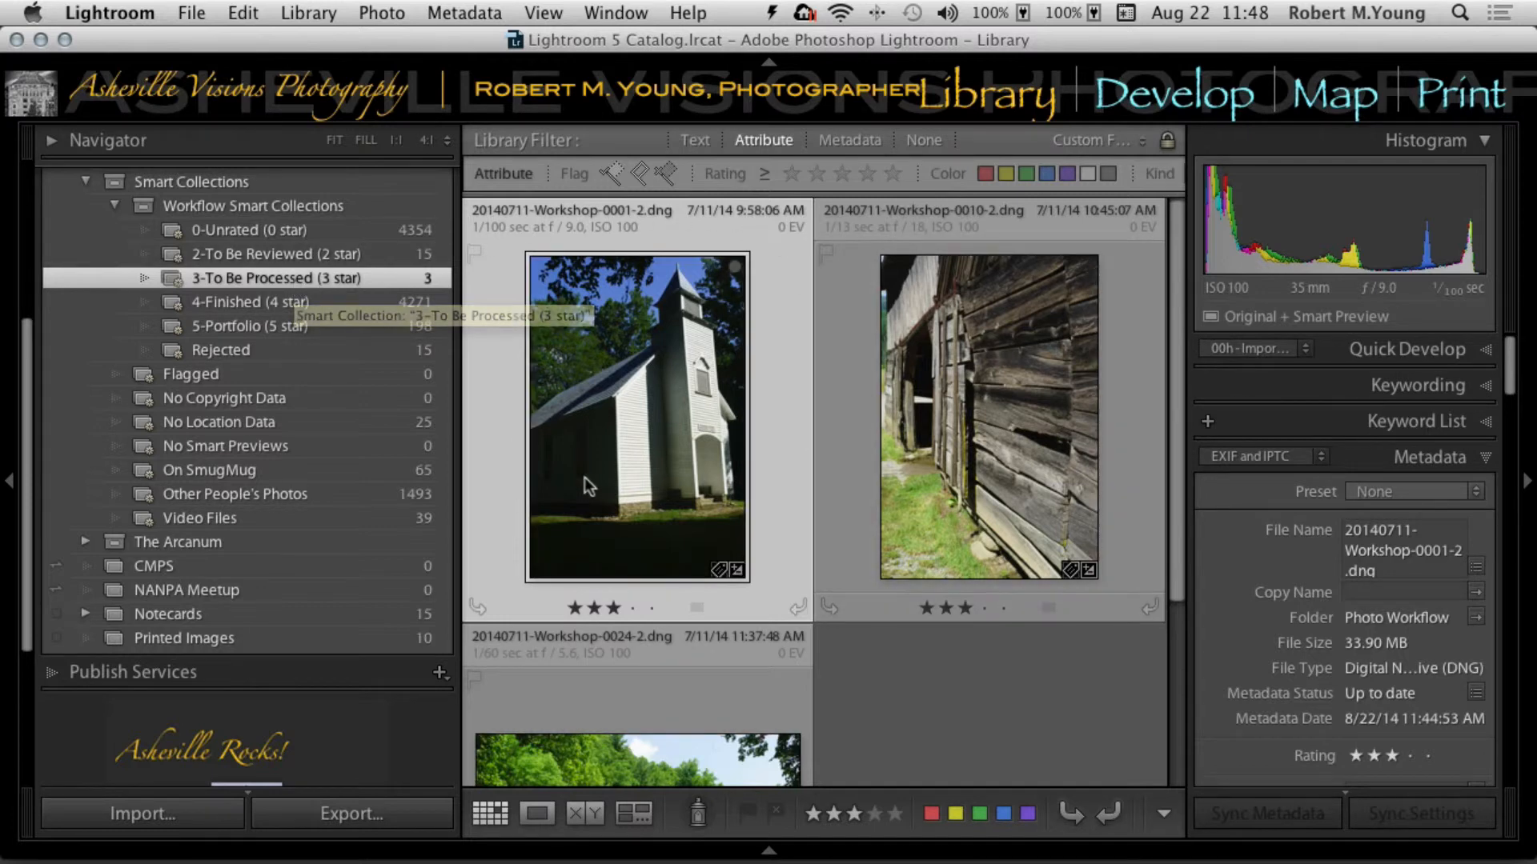
pyautogui.moveTo(584, 479)
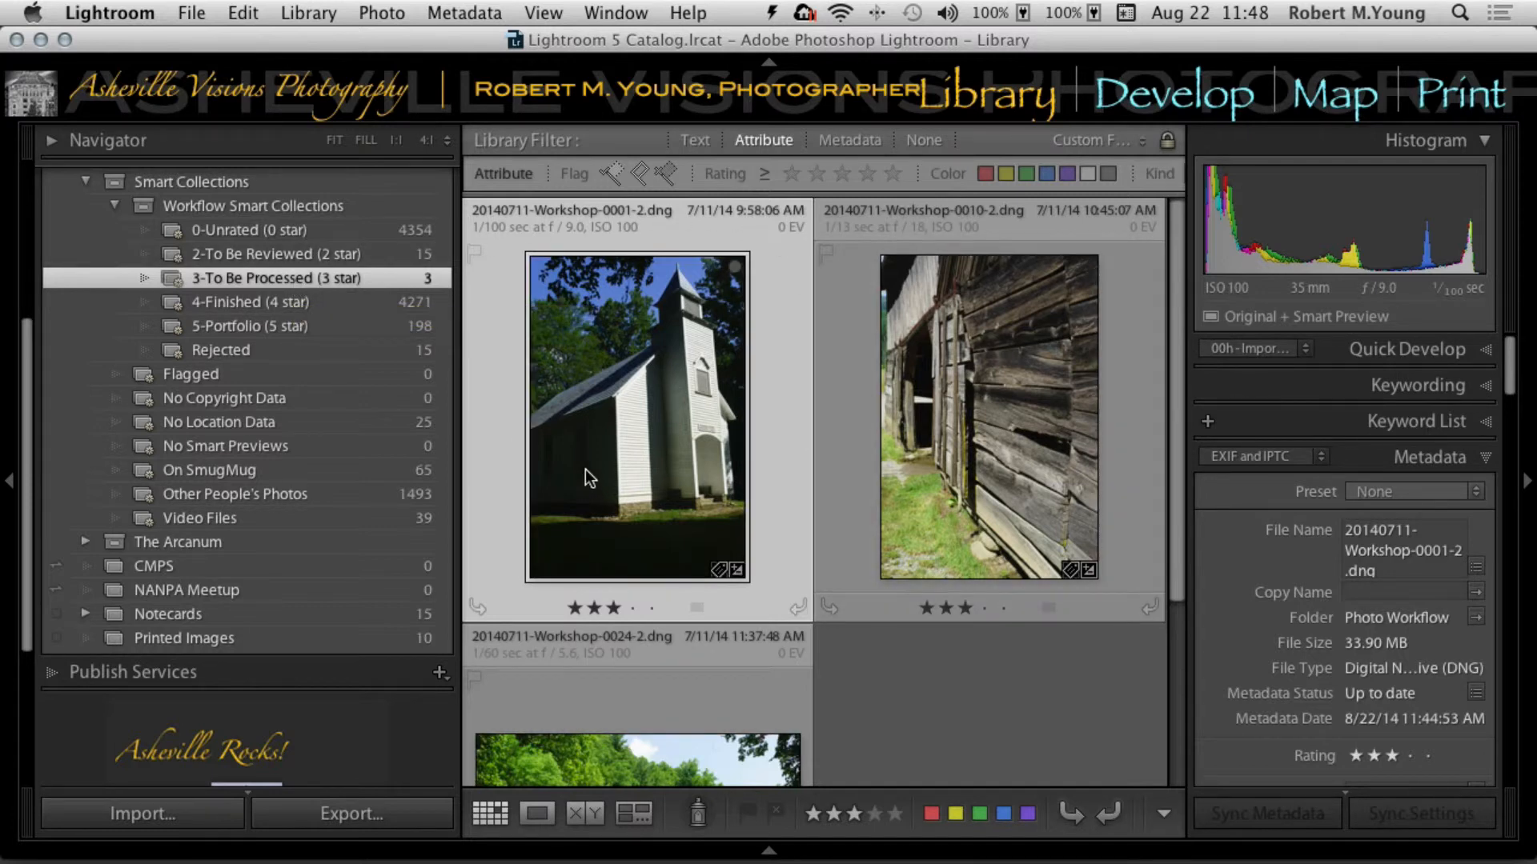